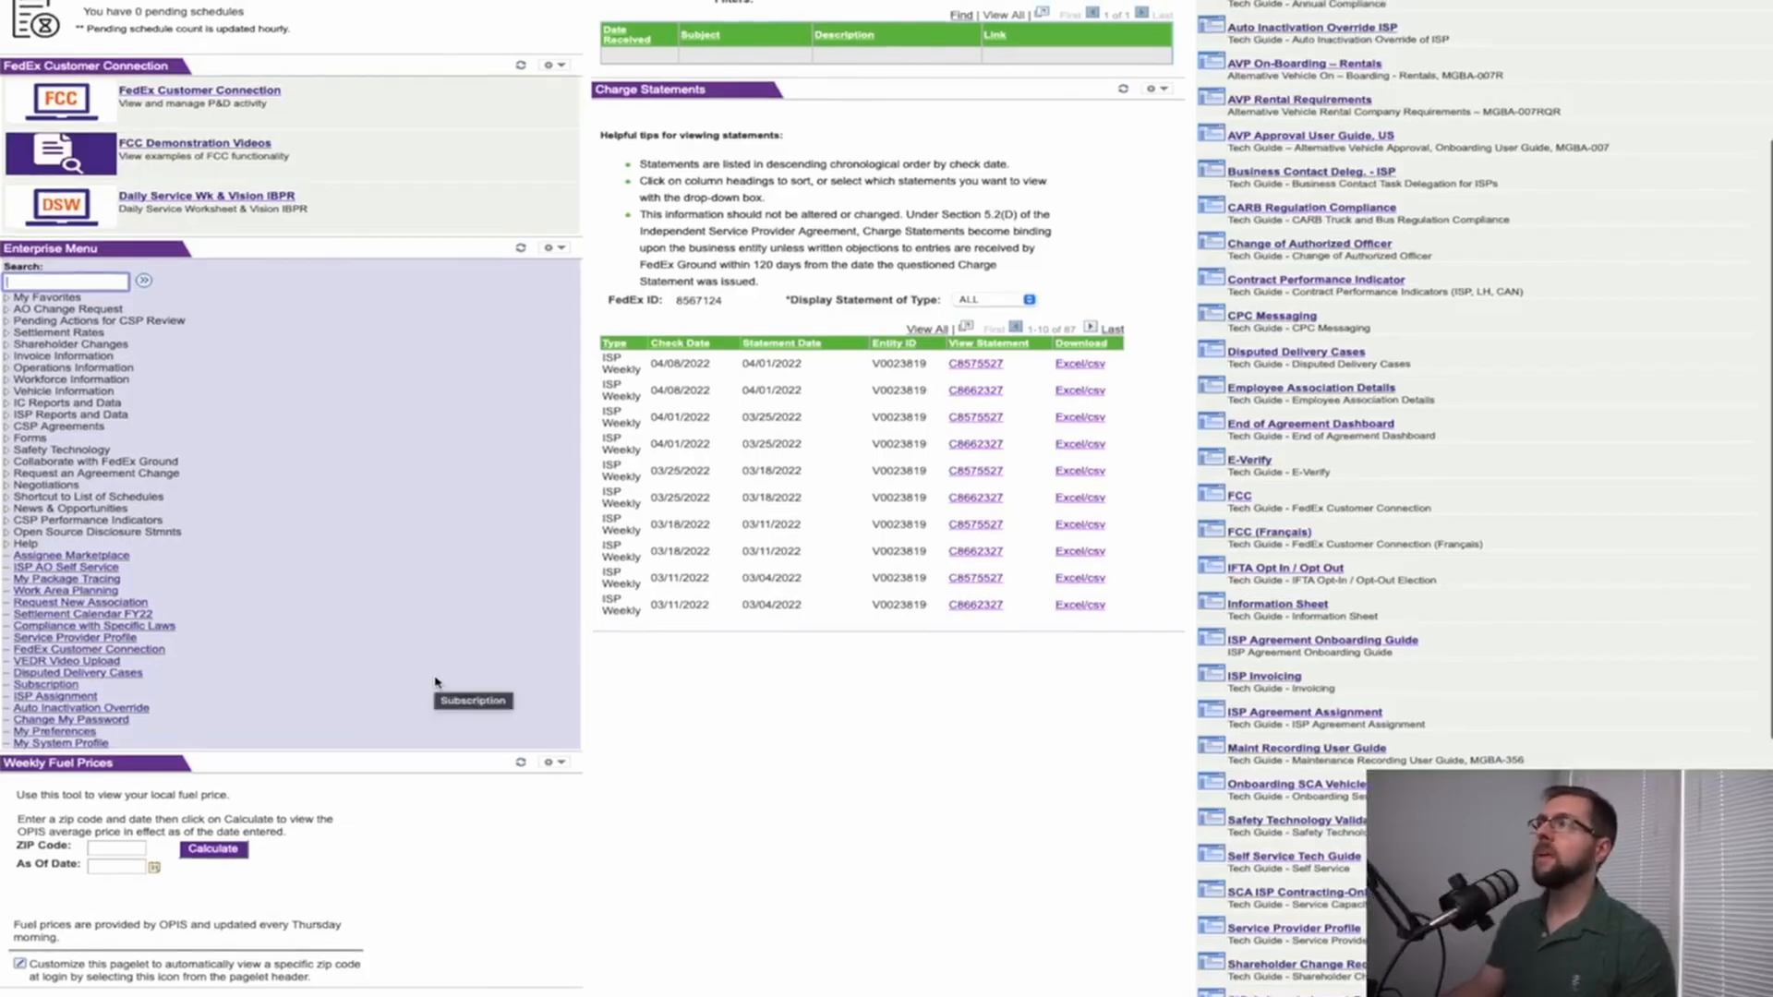
# Step: Open the Service Provider Profile and scroll down to the blank Designate Business Contact form
pyautogui.scroll(3)
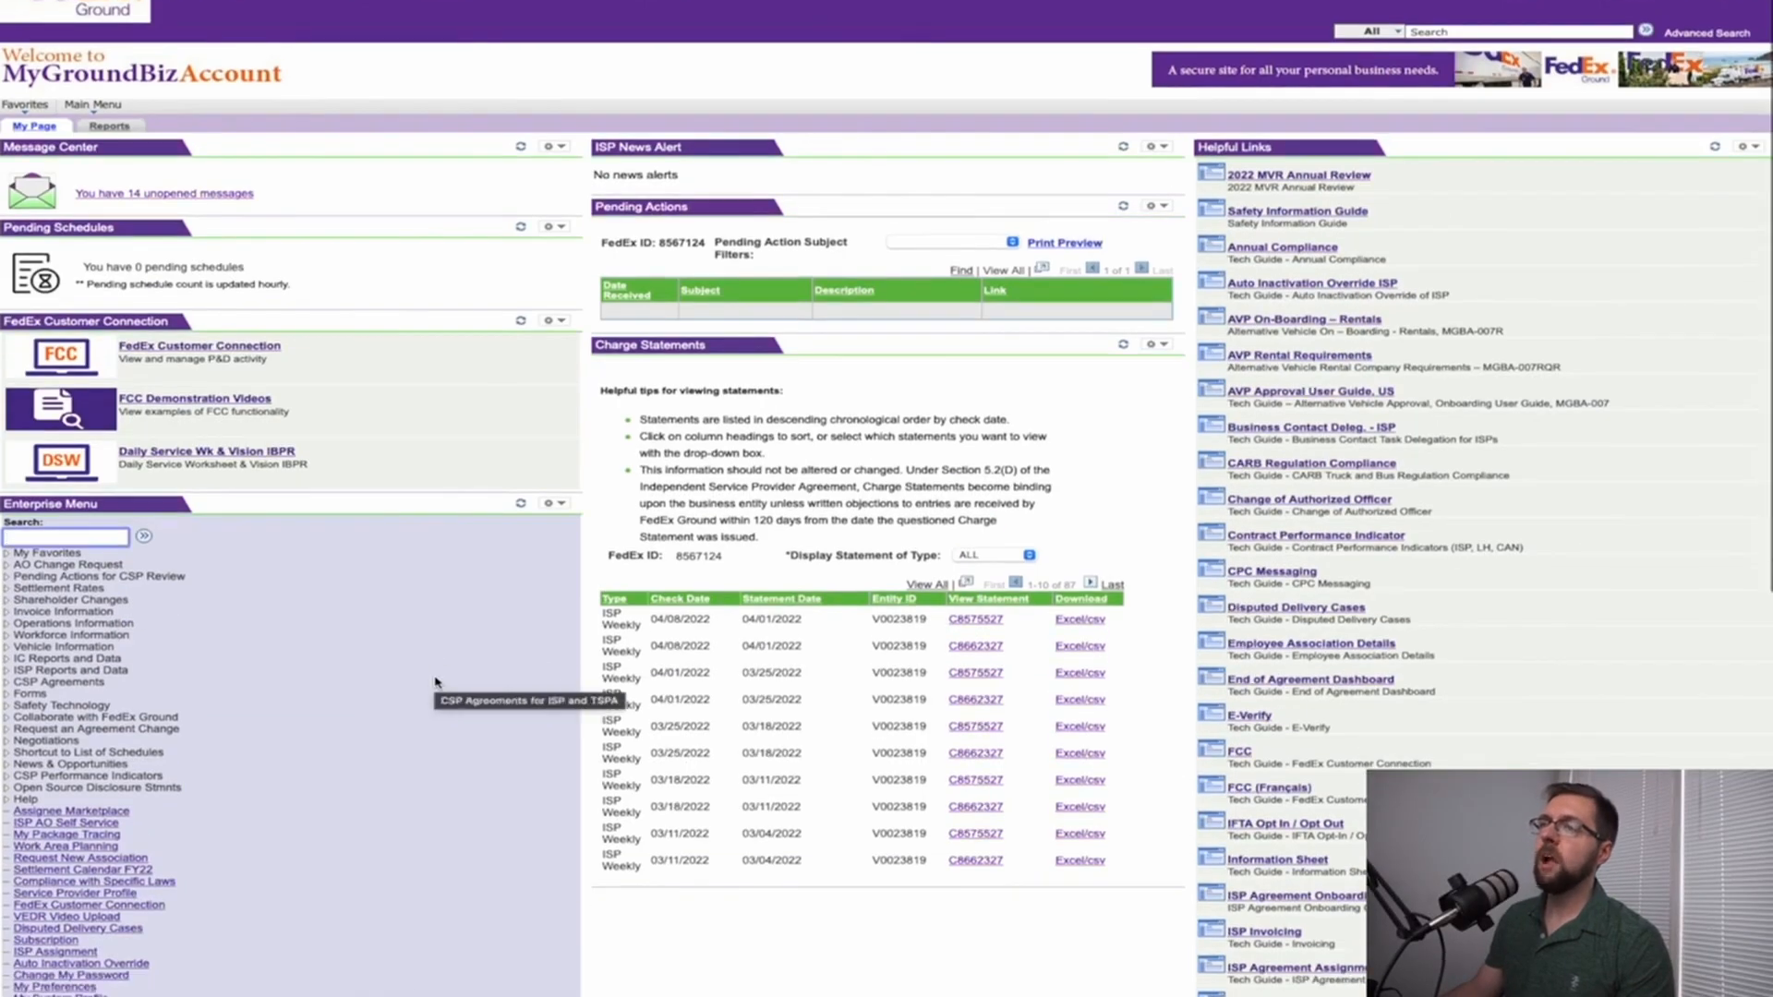
pyautogui.scroll(-3)
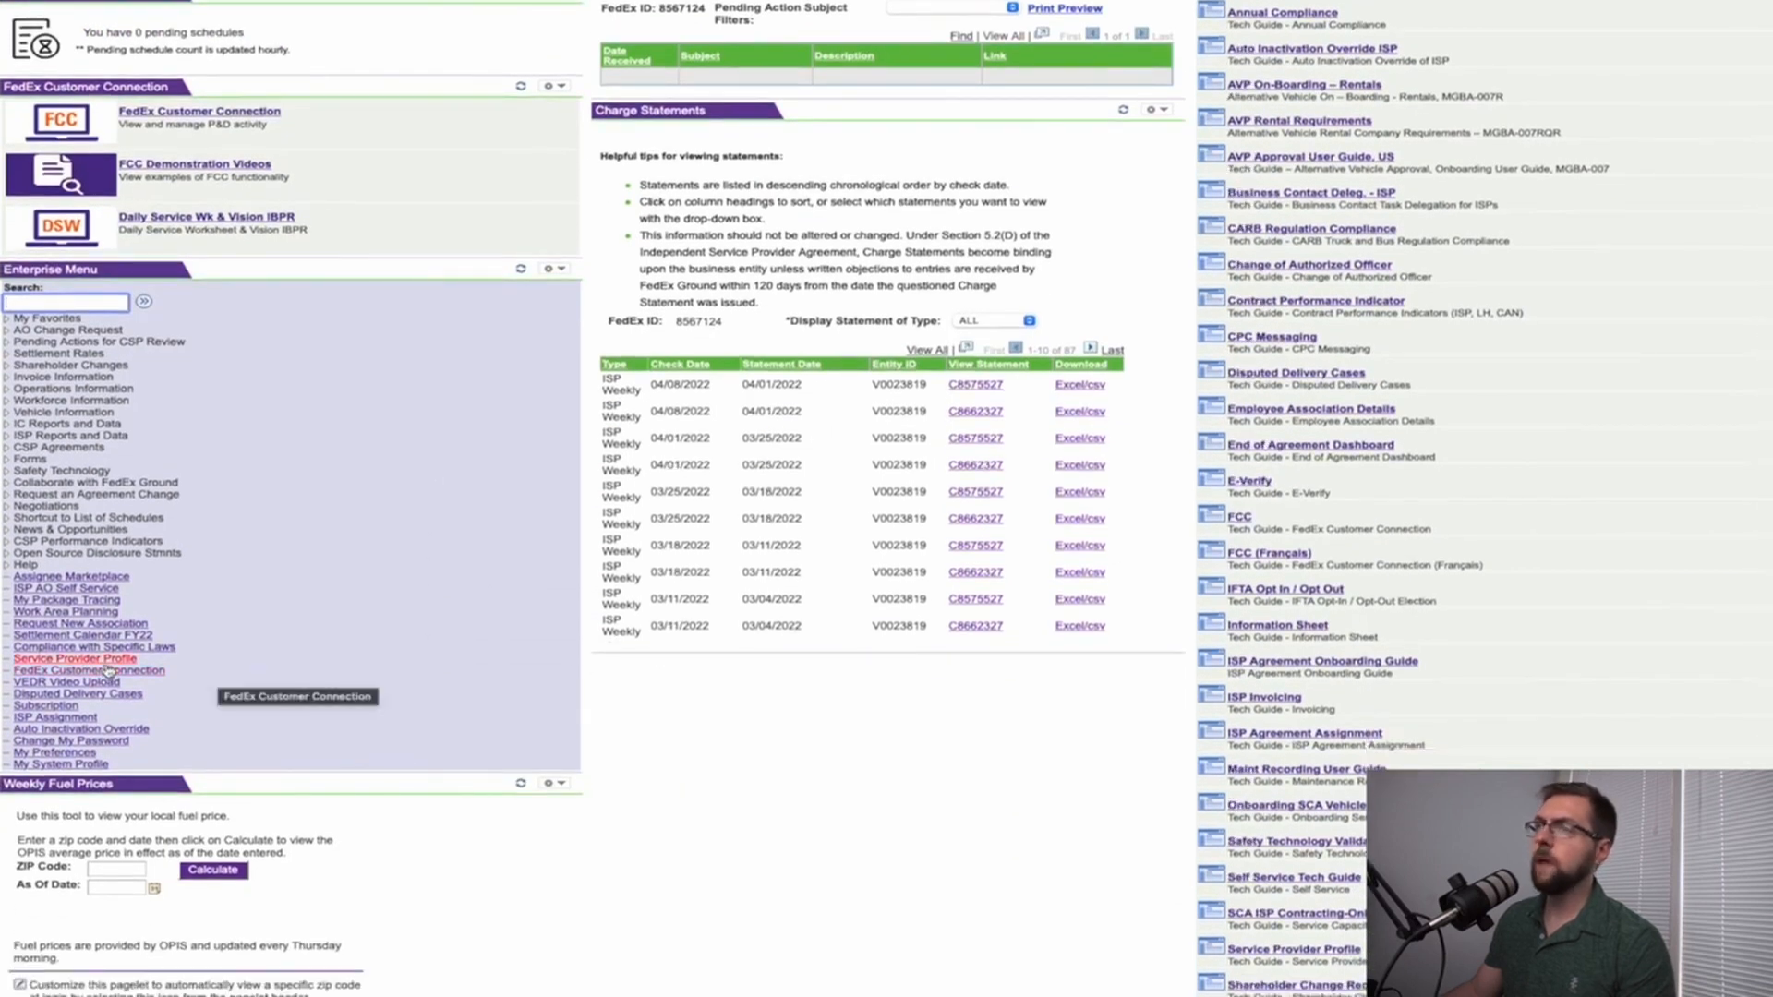
pyautogui.click(74, 658)
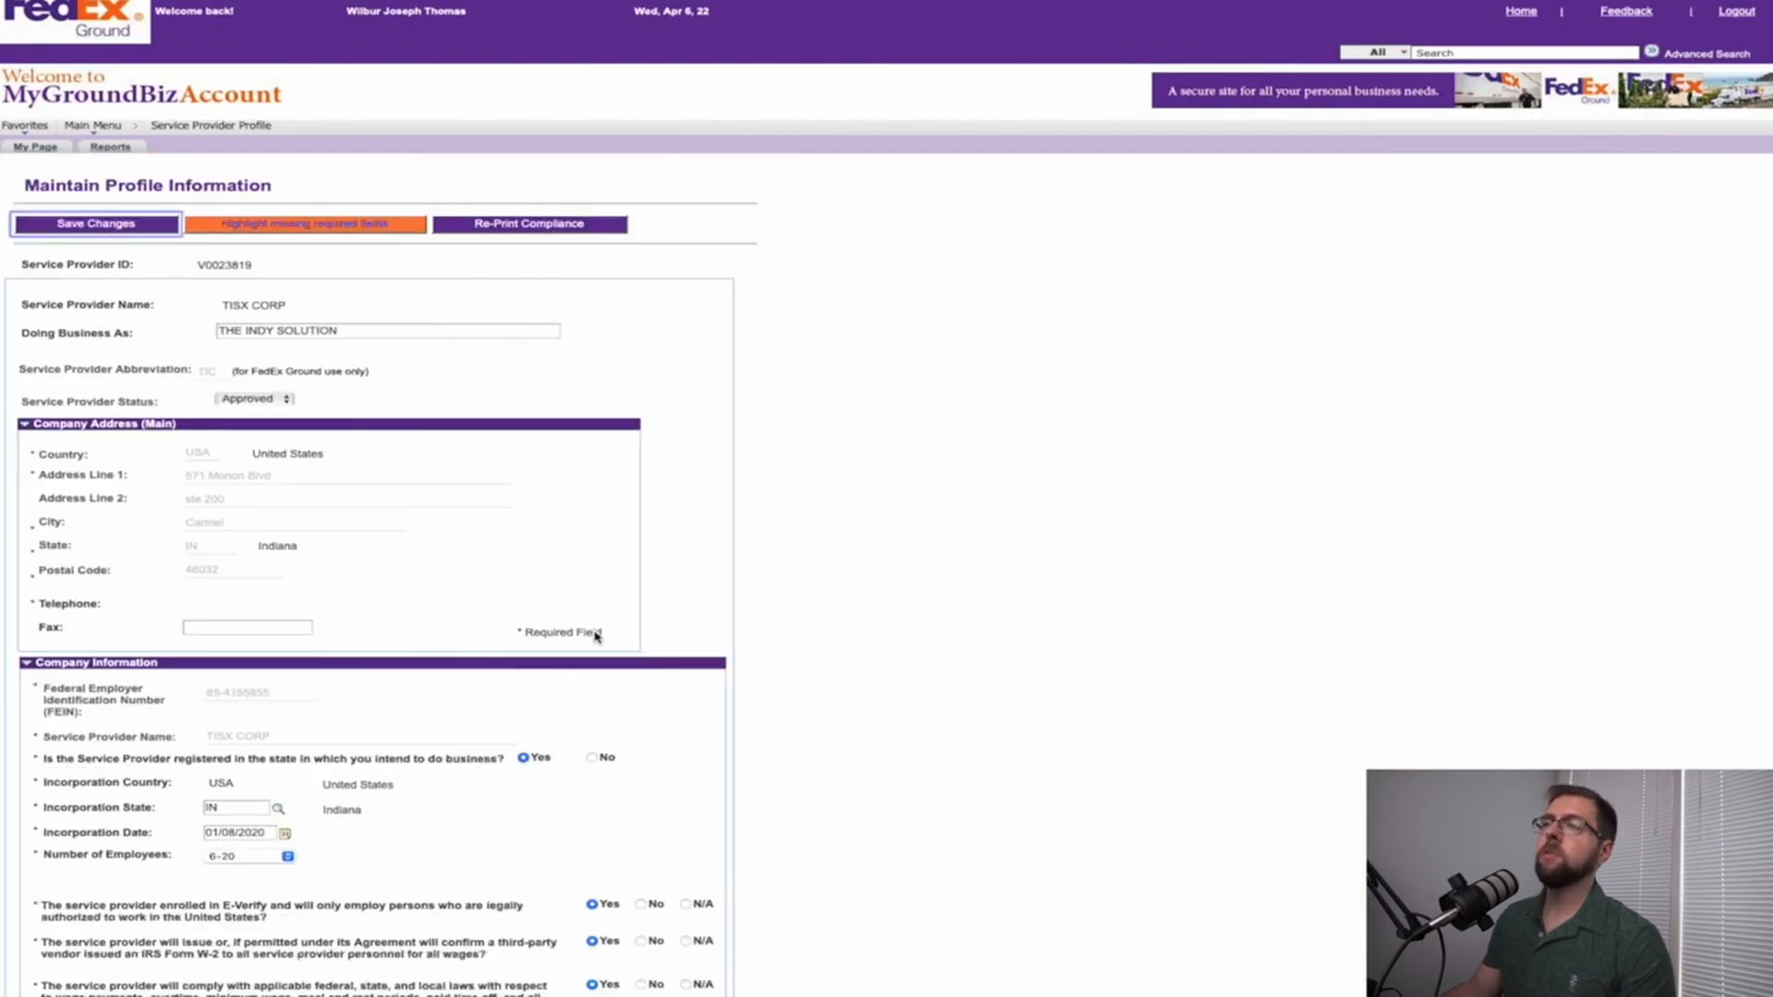
pyautogui.scroll(-3)
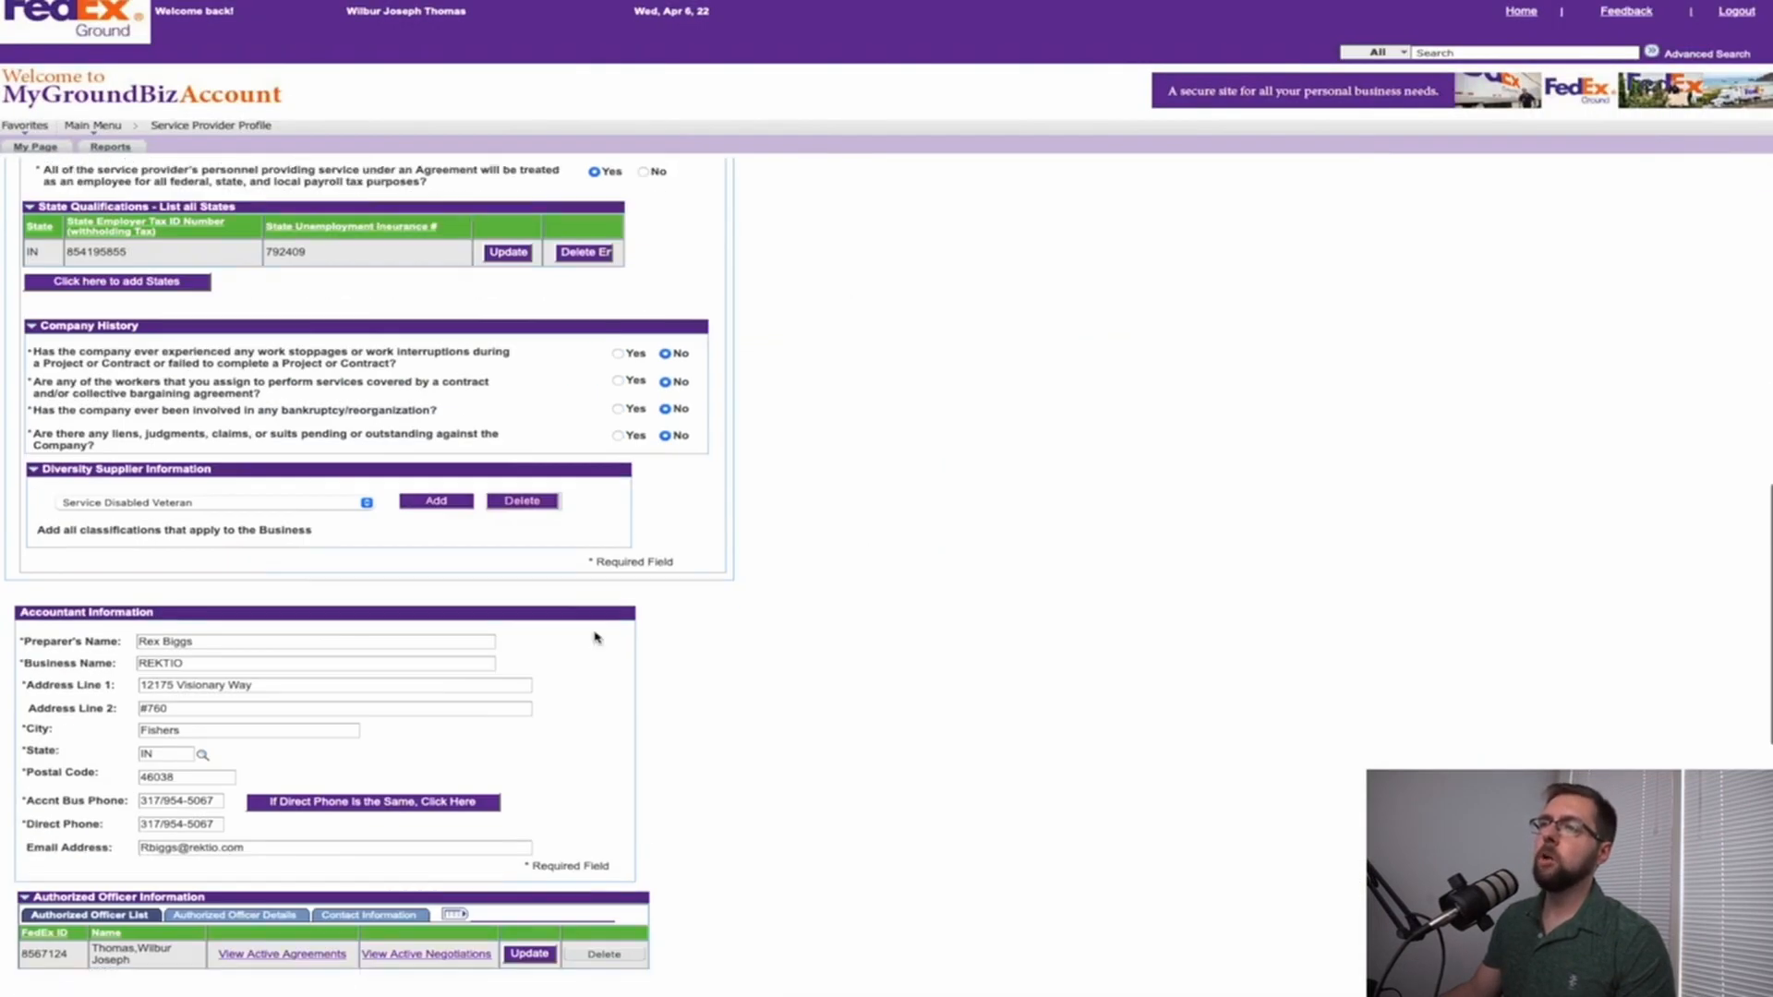
pyautogui.scroll(-3)
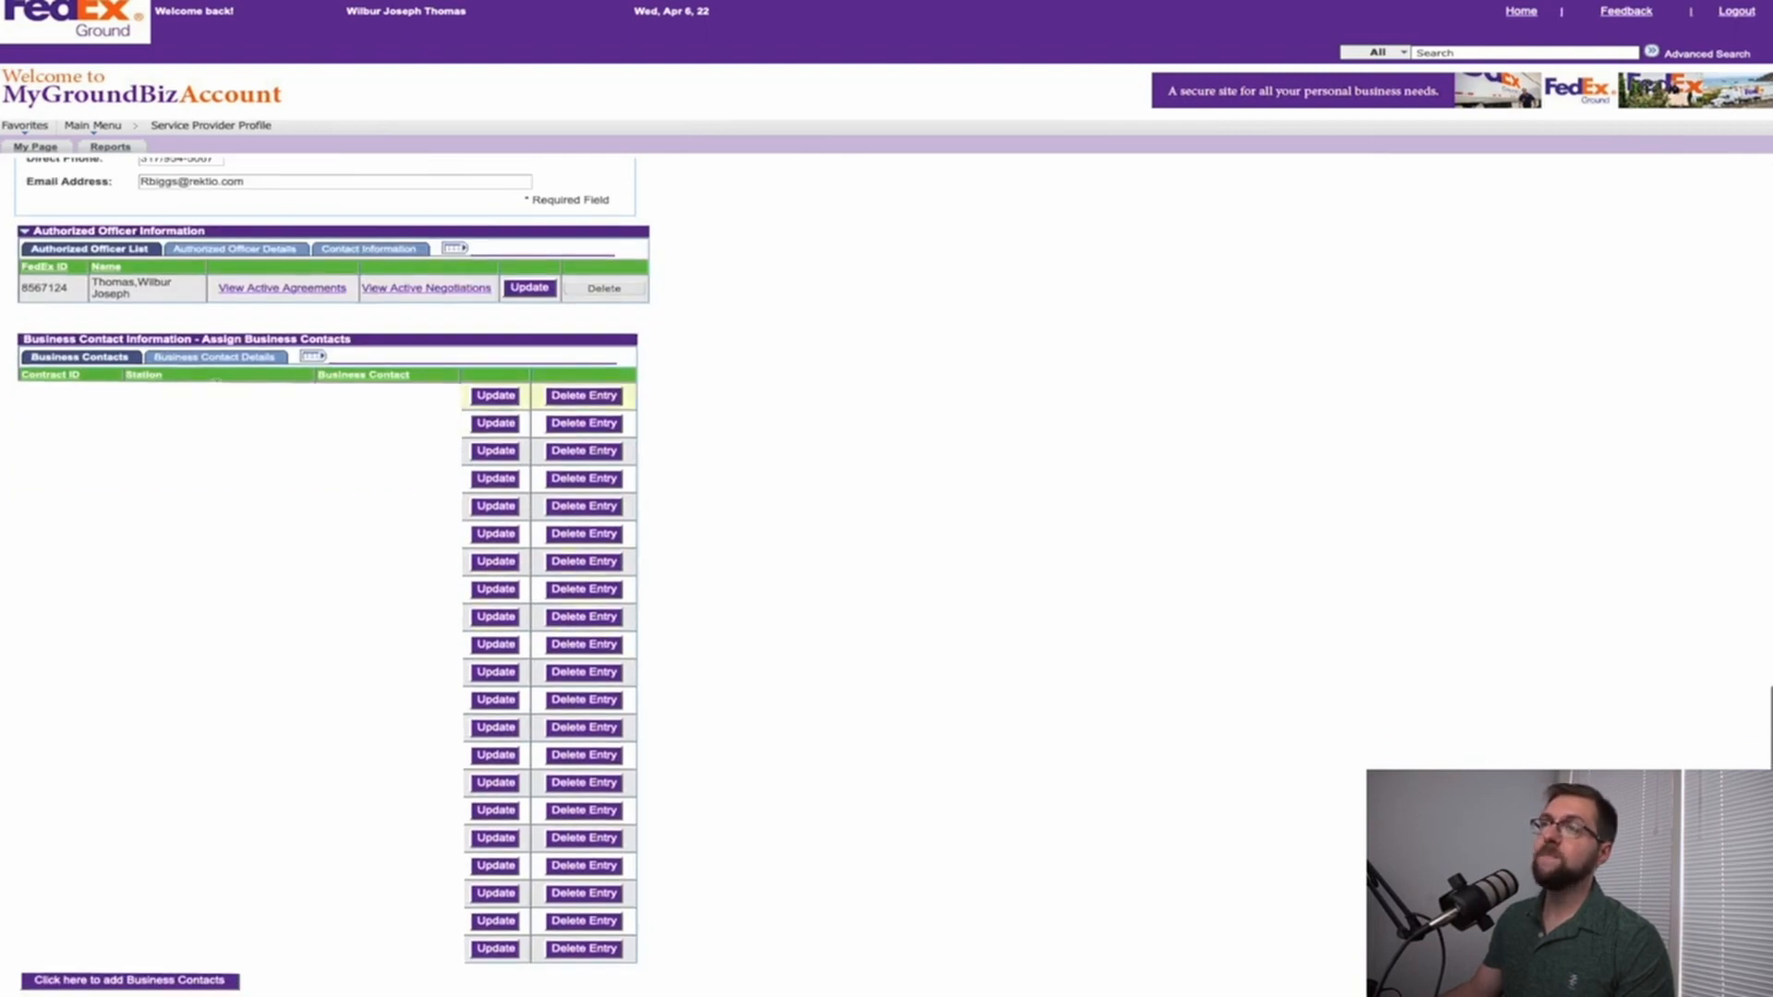
pyautogui.scroll(-3)
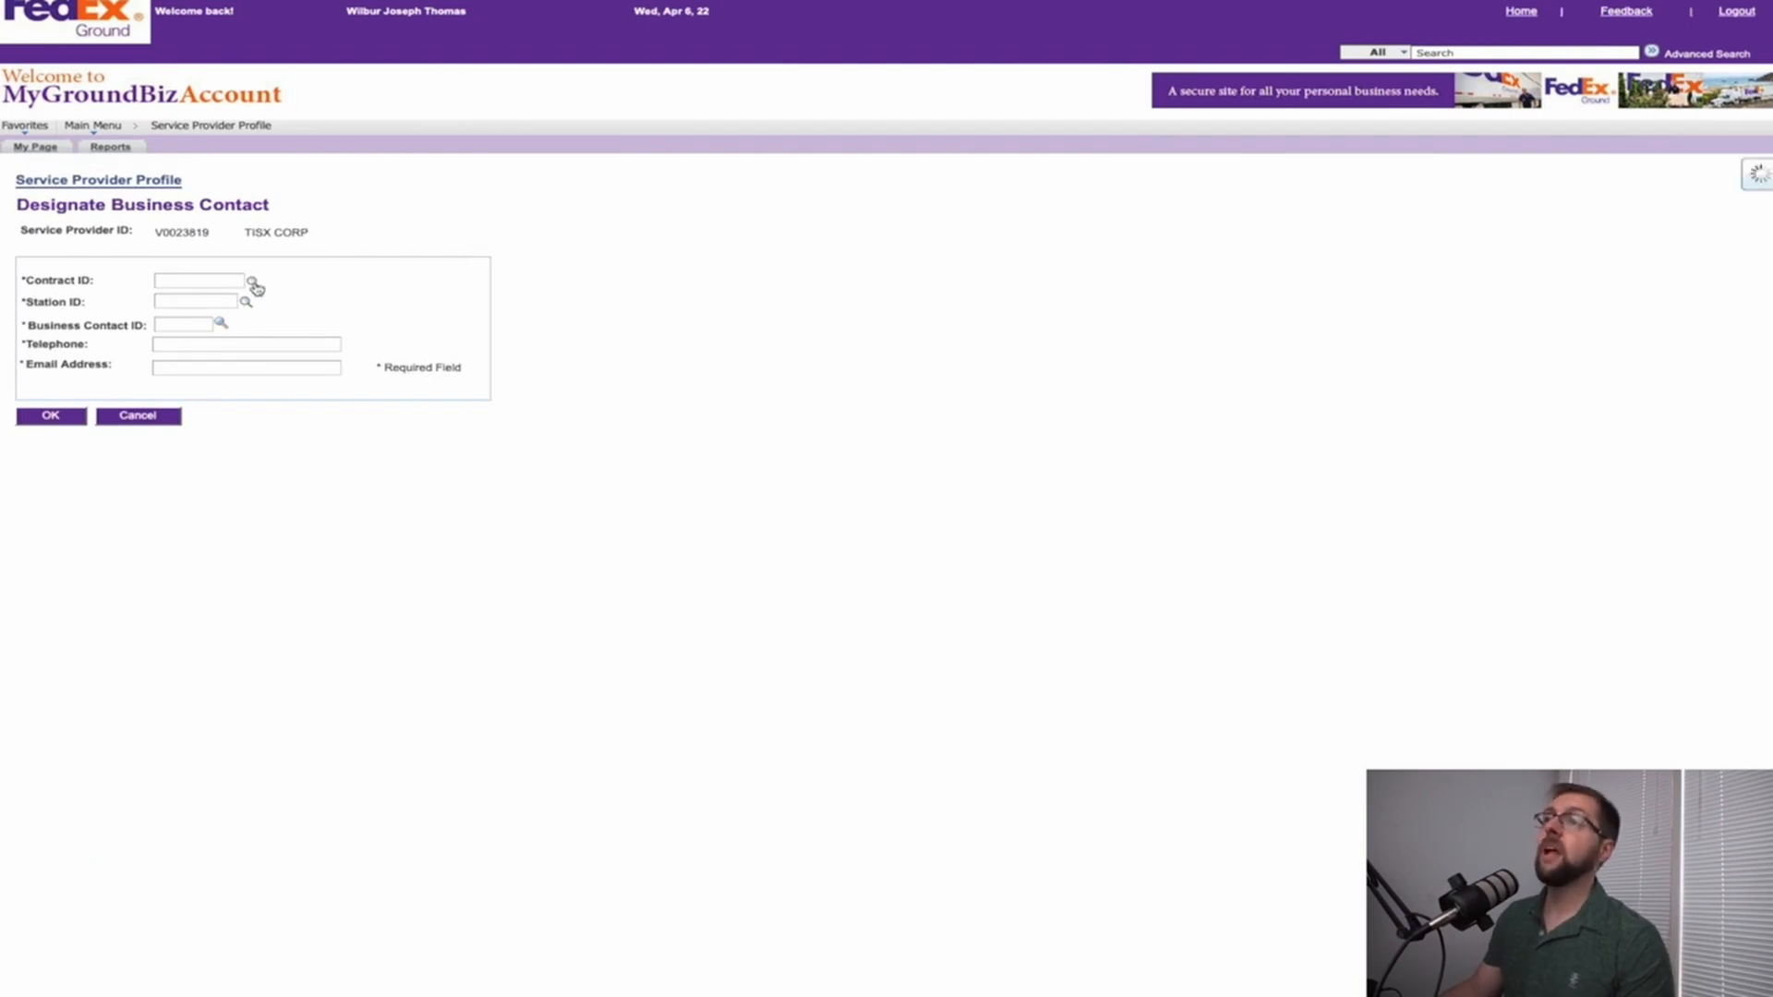
pyautogui.click(251, 281)
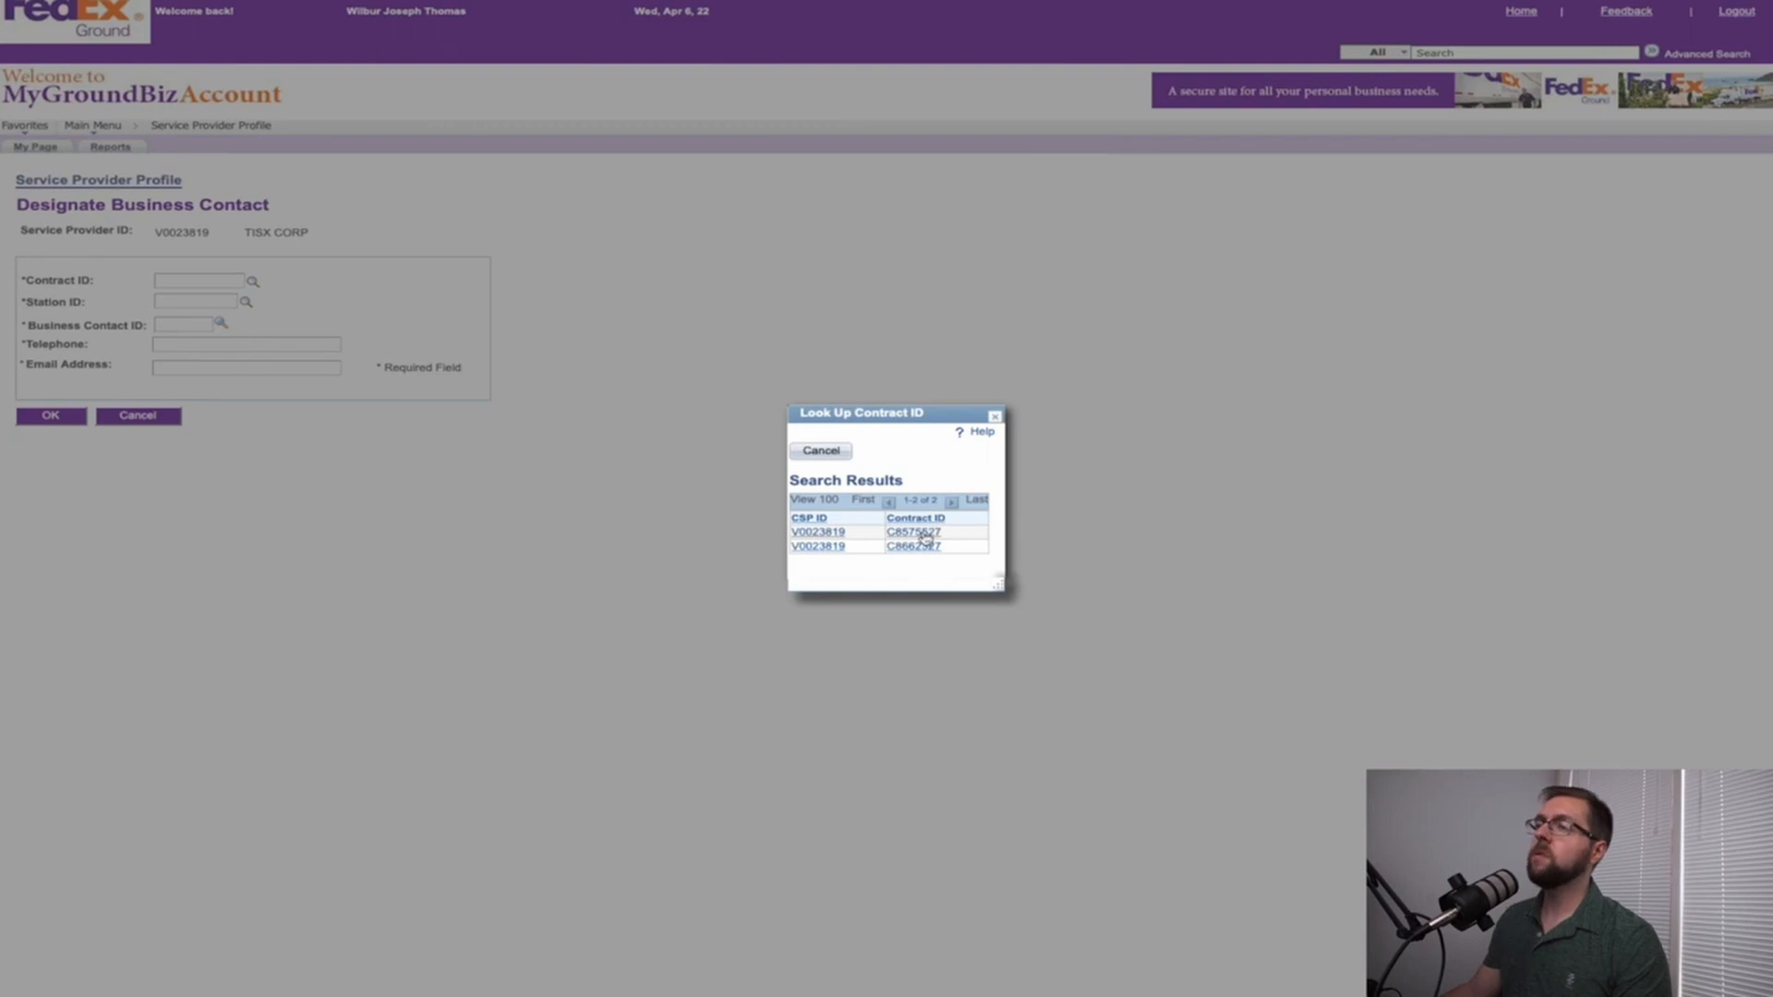
pyautogui.click(912, 532)
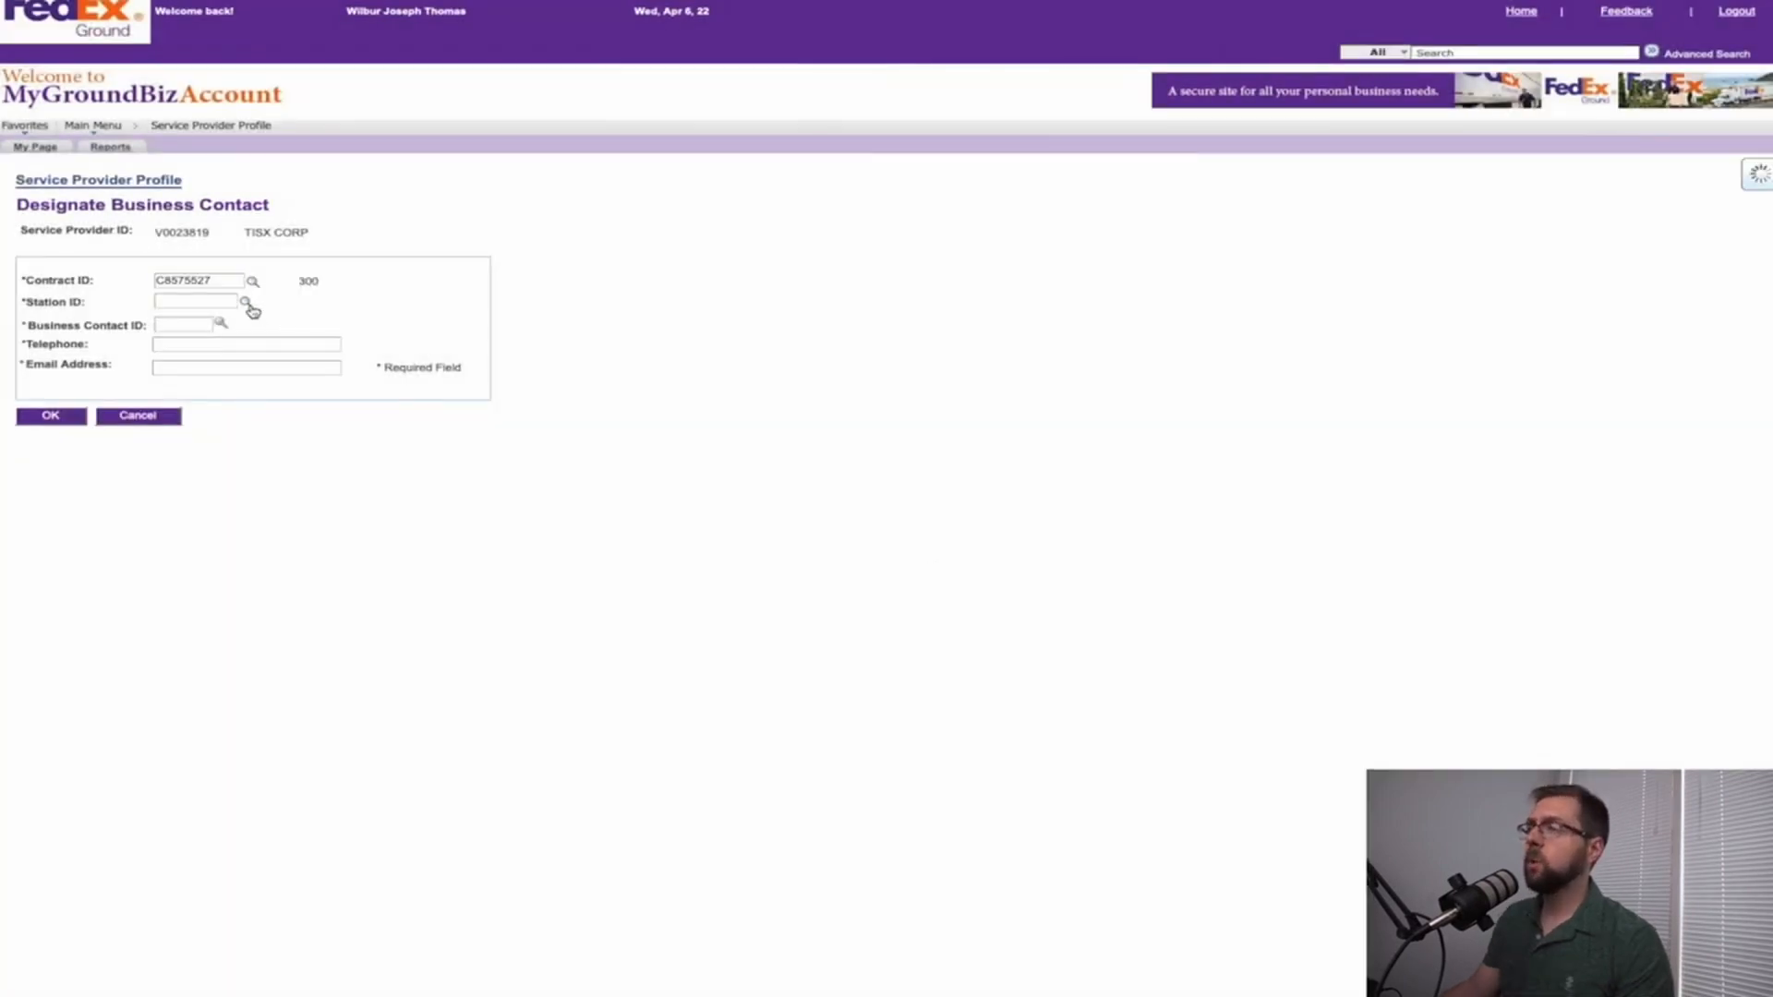
pyautogui.click(247, 302)
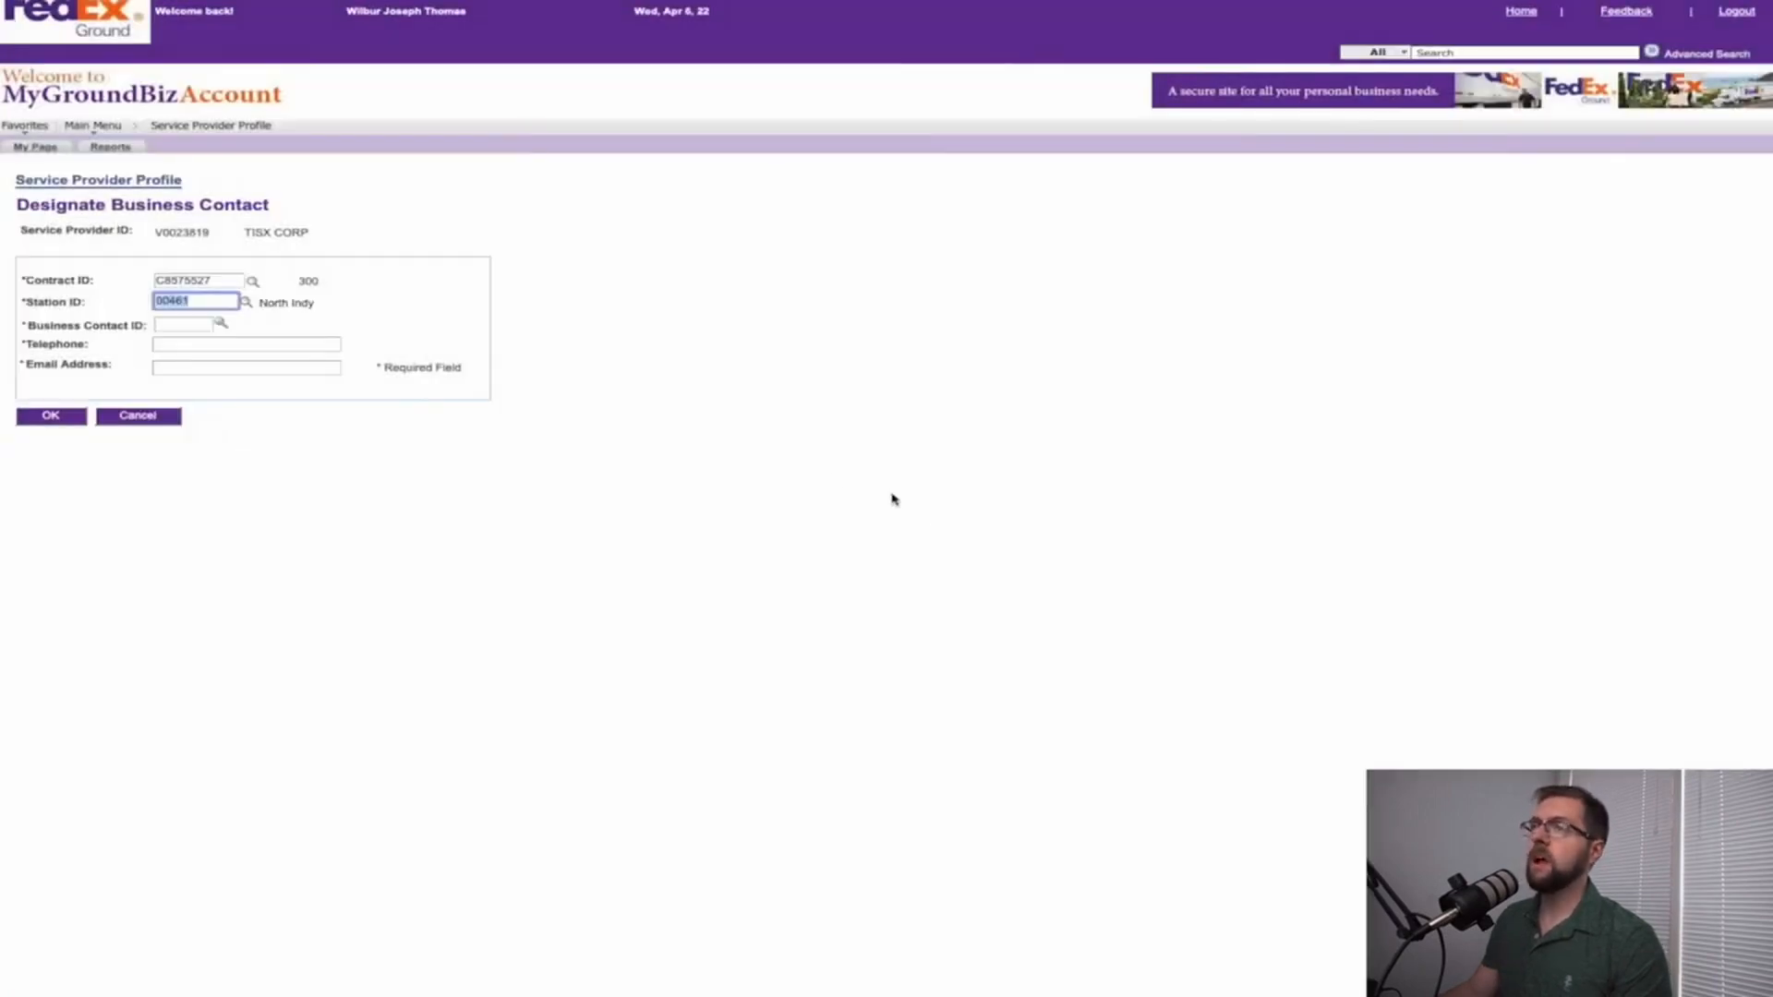
pyautogui.click(222, 324)
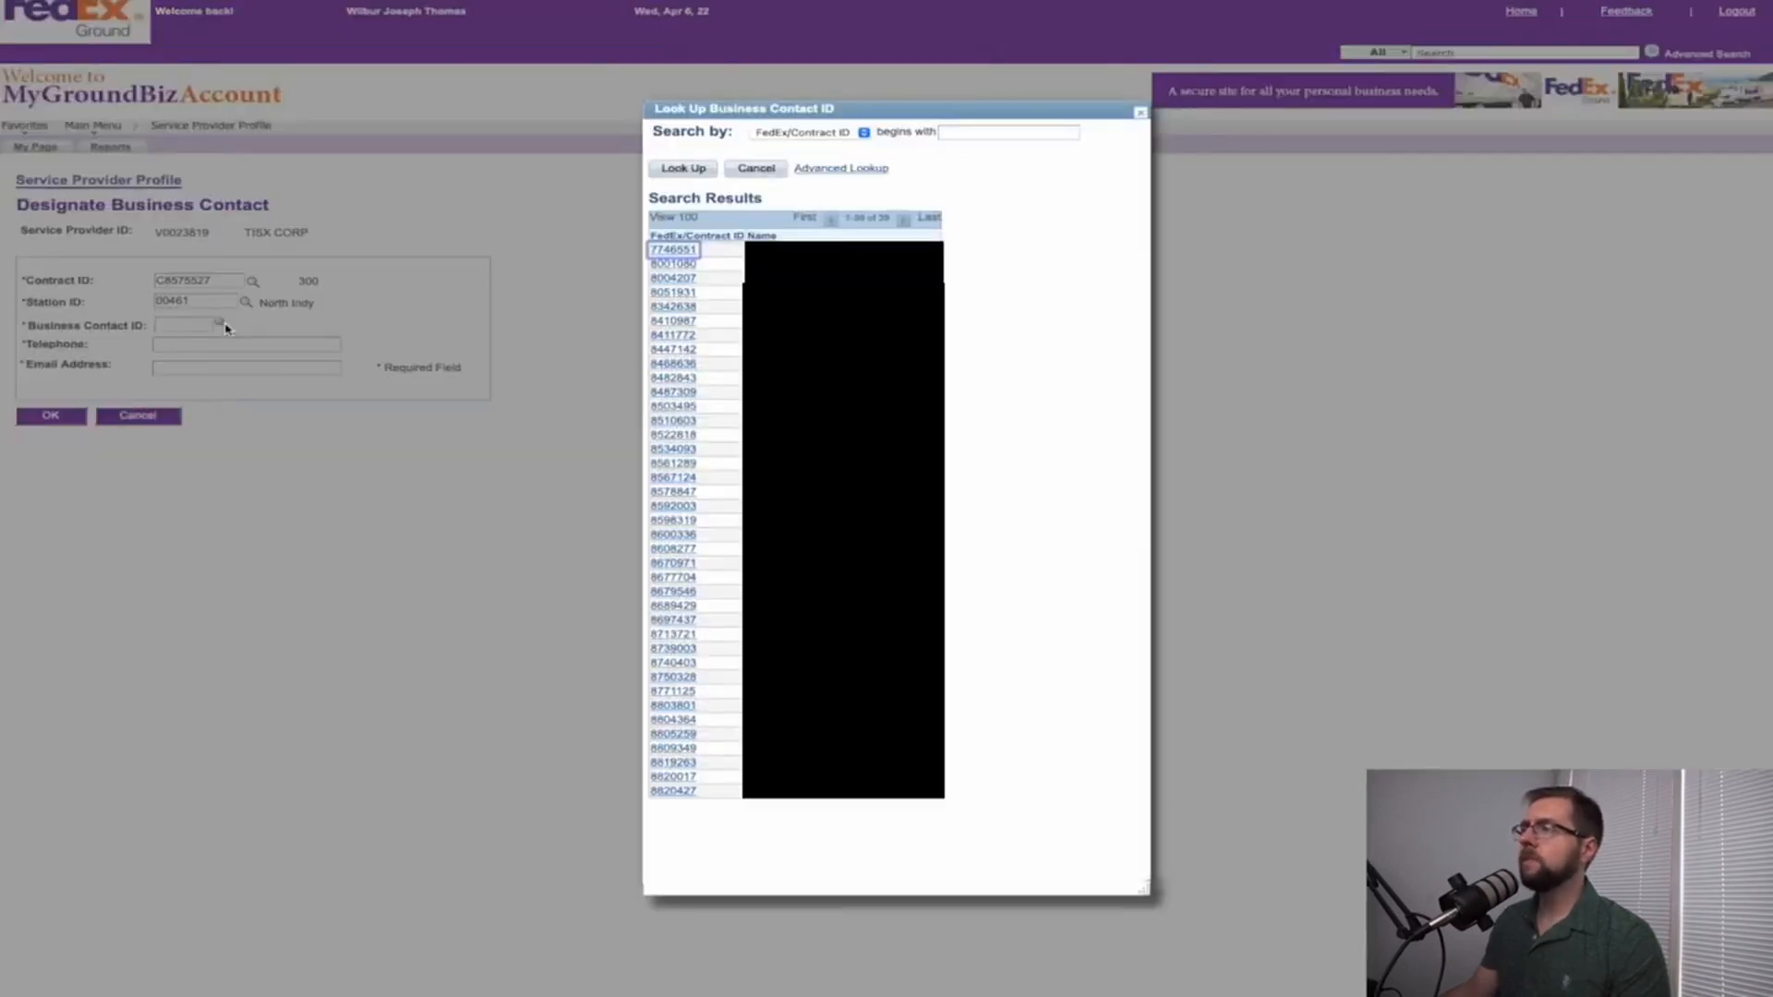
pyautogui.click(673, 292)
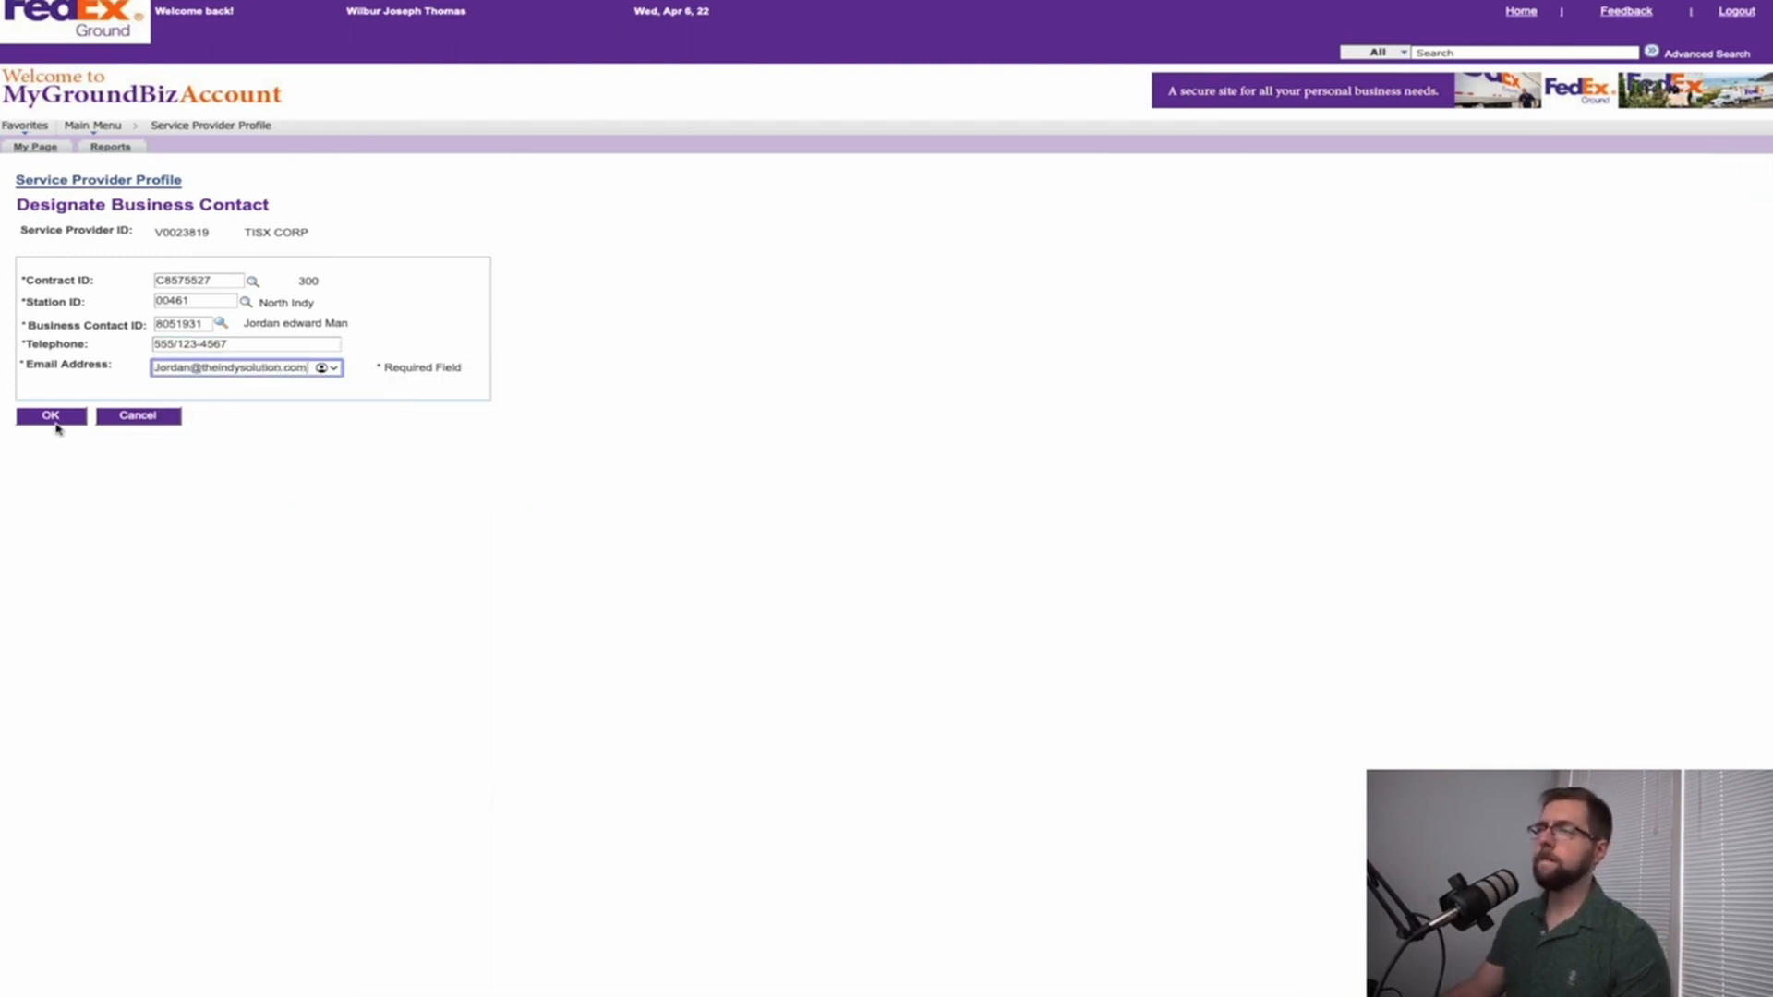
pyautogui.click(50, 414)
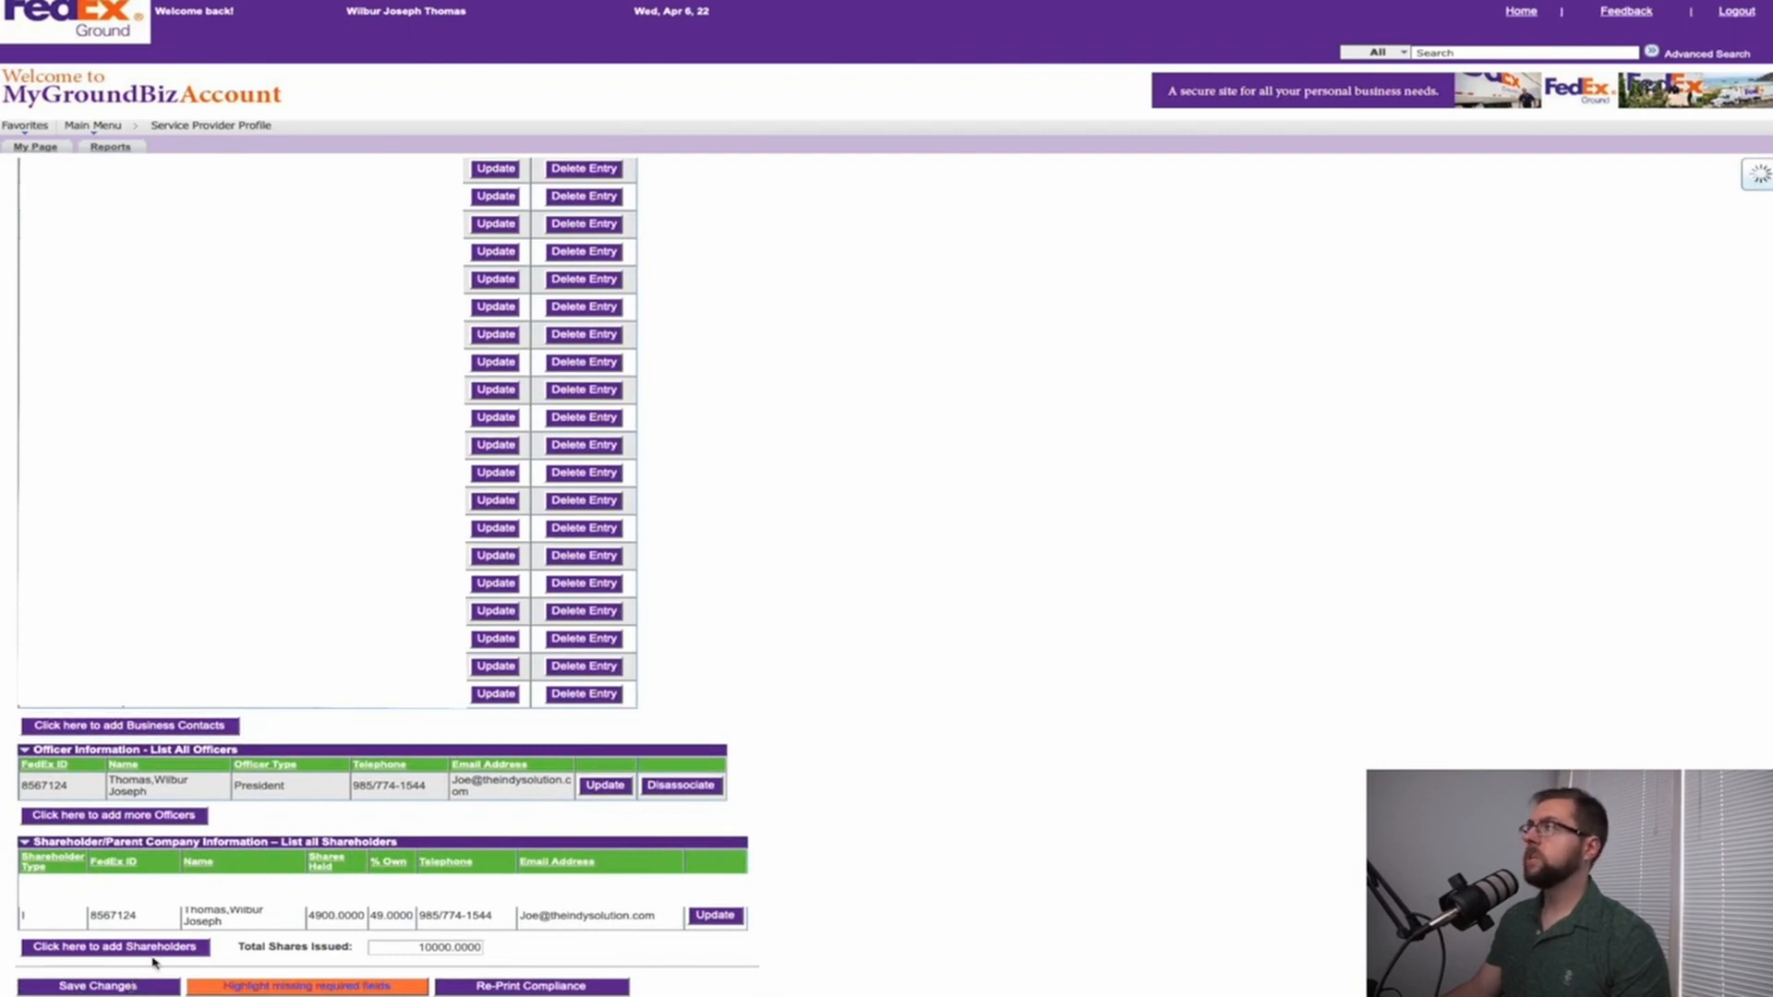
# Step: Save the profile with the new business contact and acknowledge the success message
pyautogui.click(96, 986)
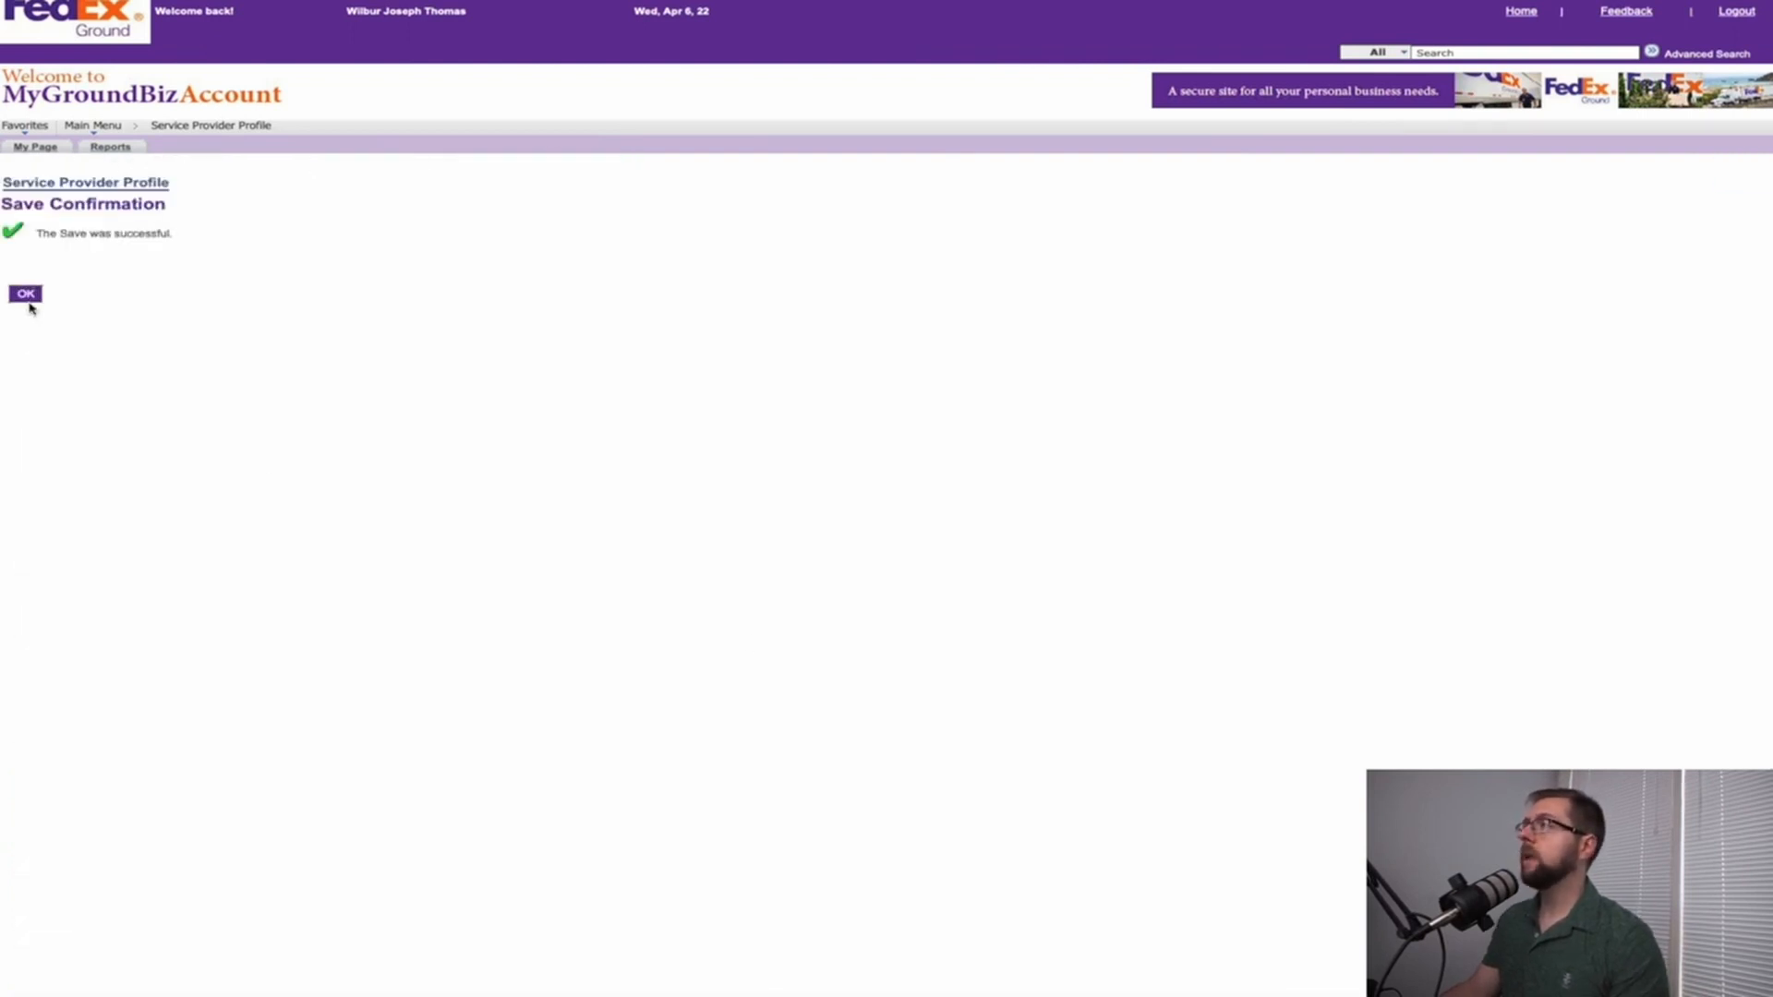
pyautogui.click(25, 294)
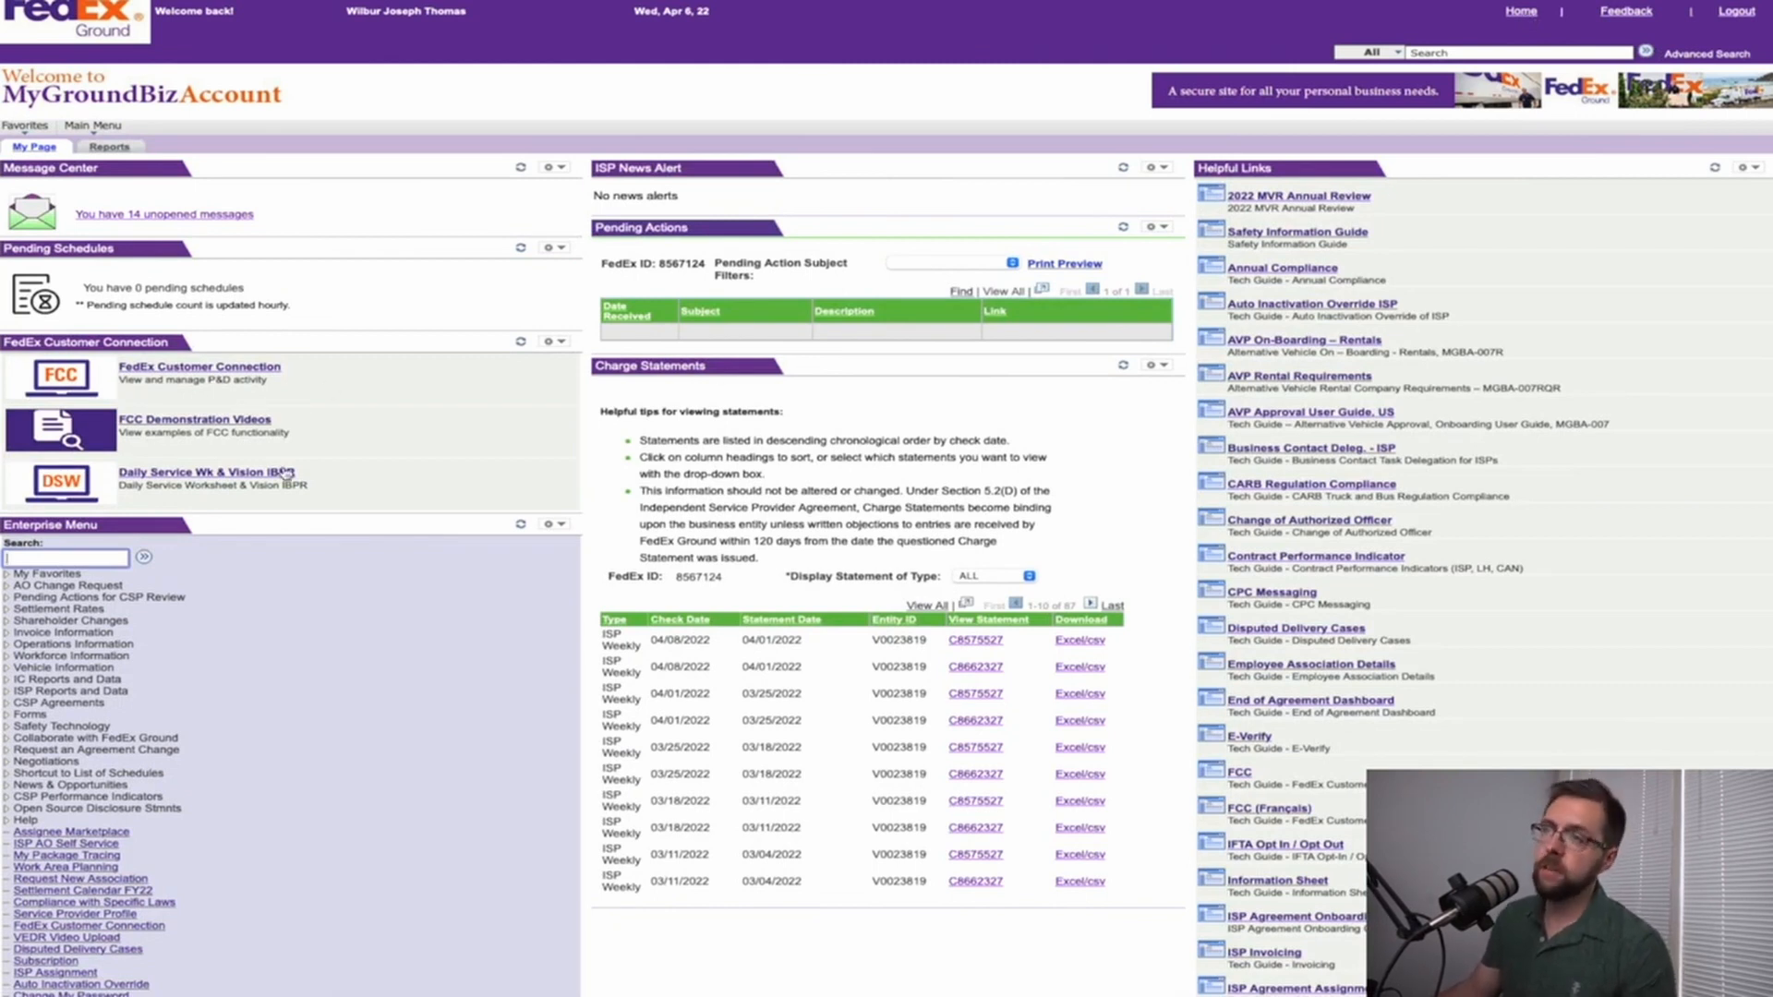
pyautogui.moveTo(580, 394)
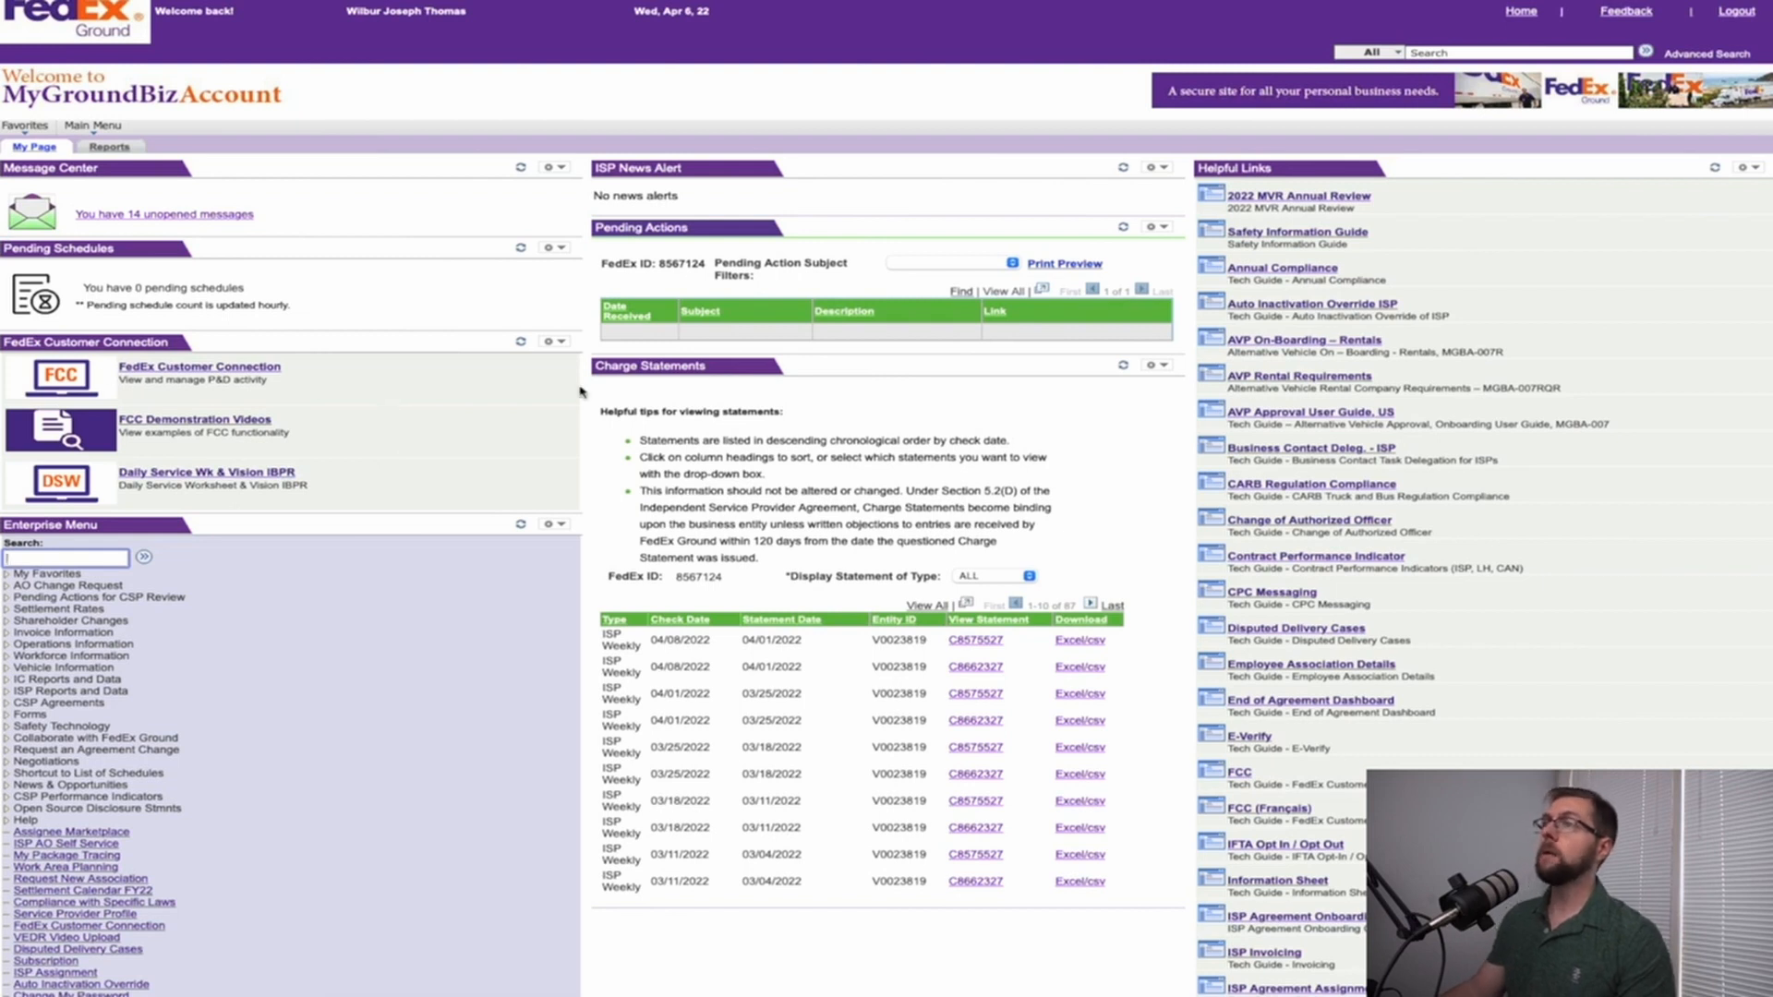
pyautogui.moveTo(554, 551)
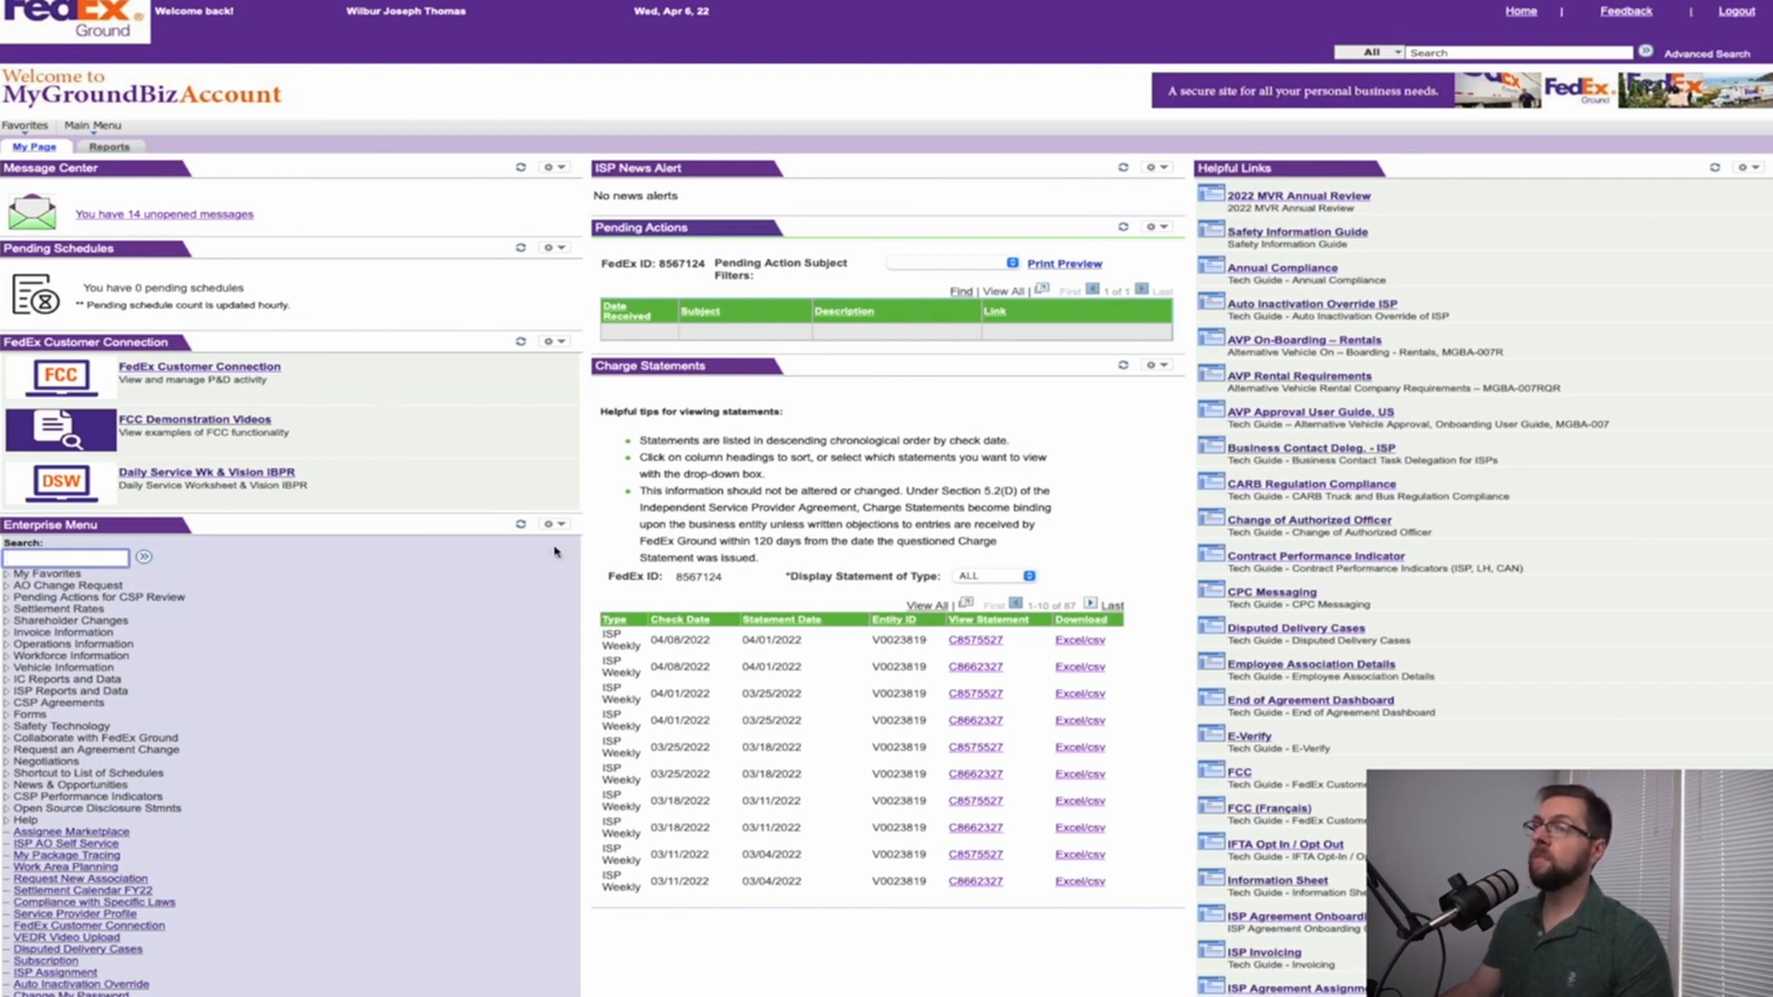
pyautogui.scroll(-3)
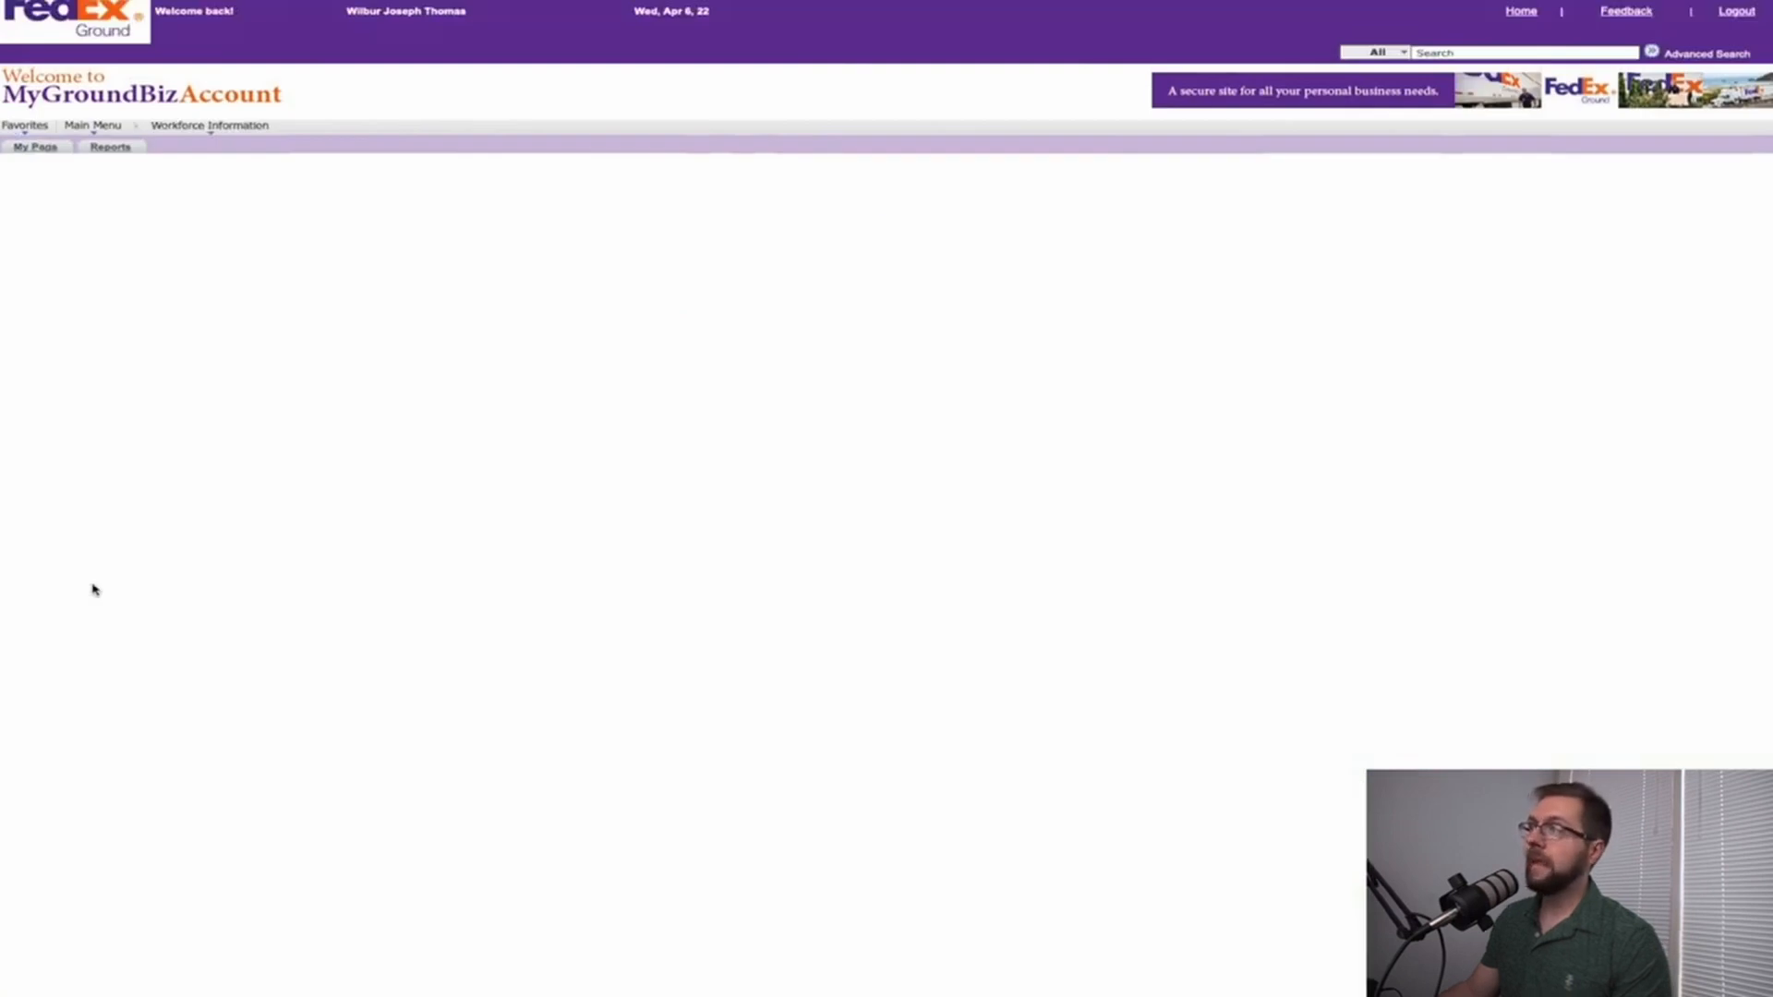
# Step: Open Delegate Tasks to Busn Contact and assign tasks to contact 8051931 at station 00461
pyautogui.click(210, 125)
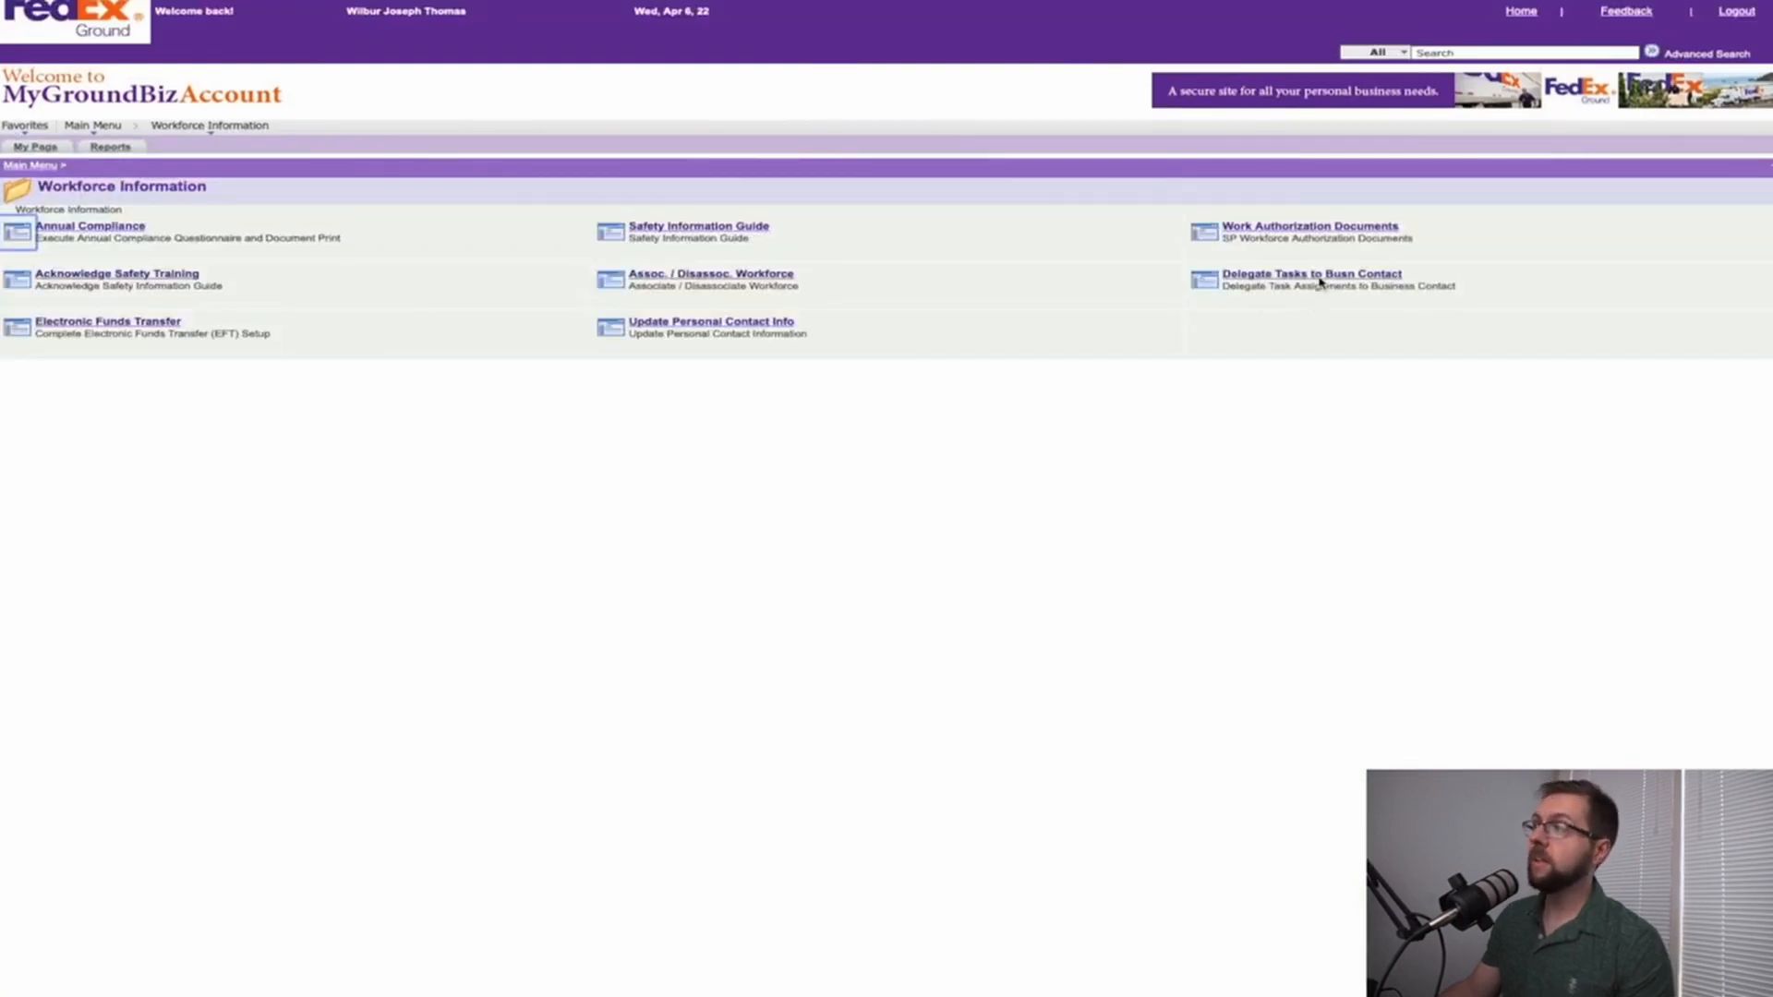
pyautogui.click(1309, 274)
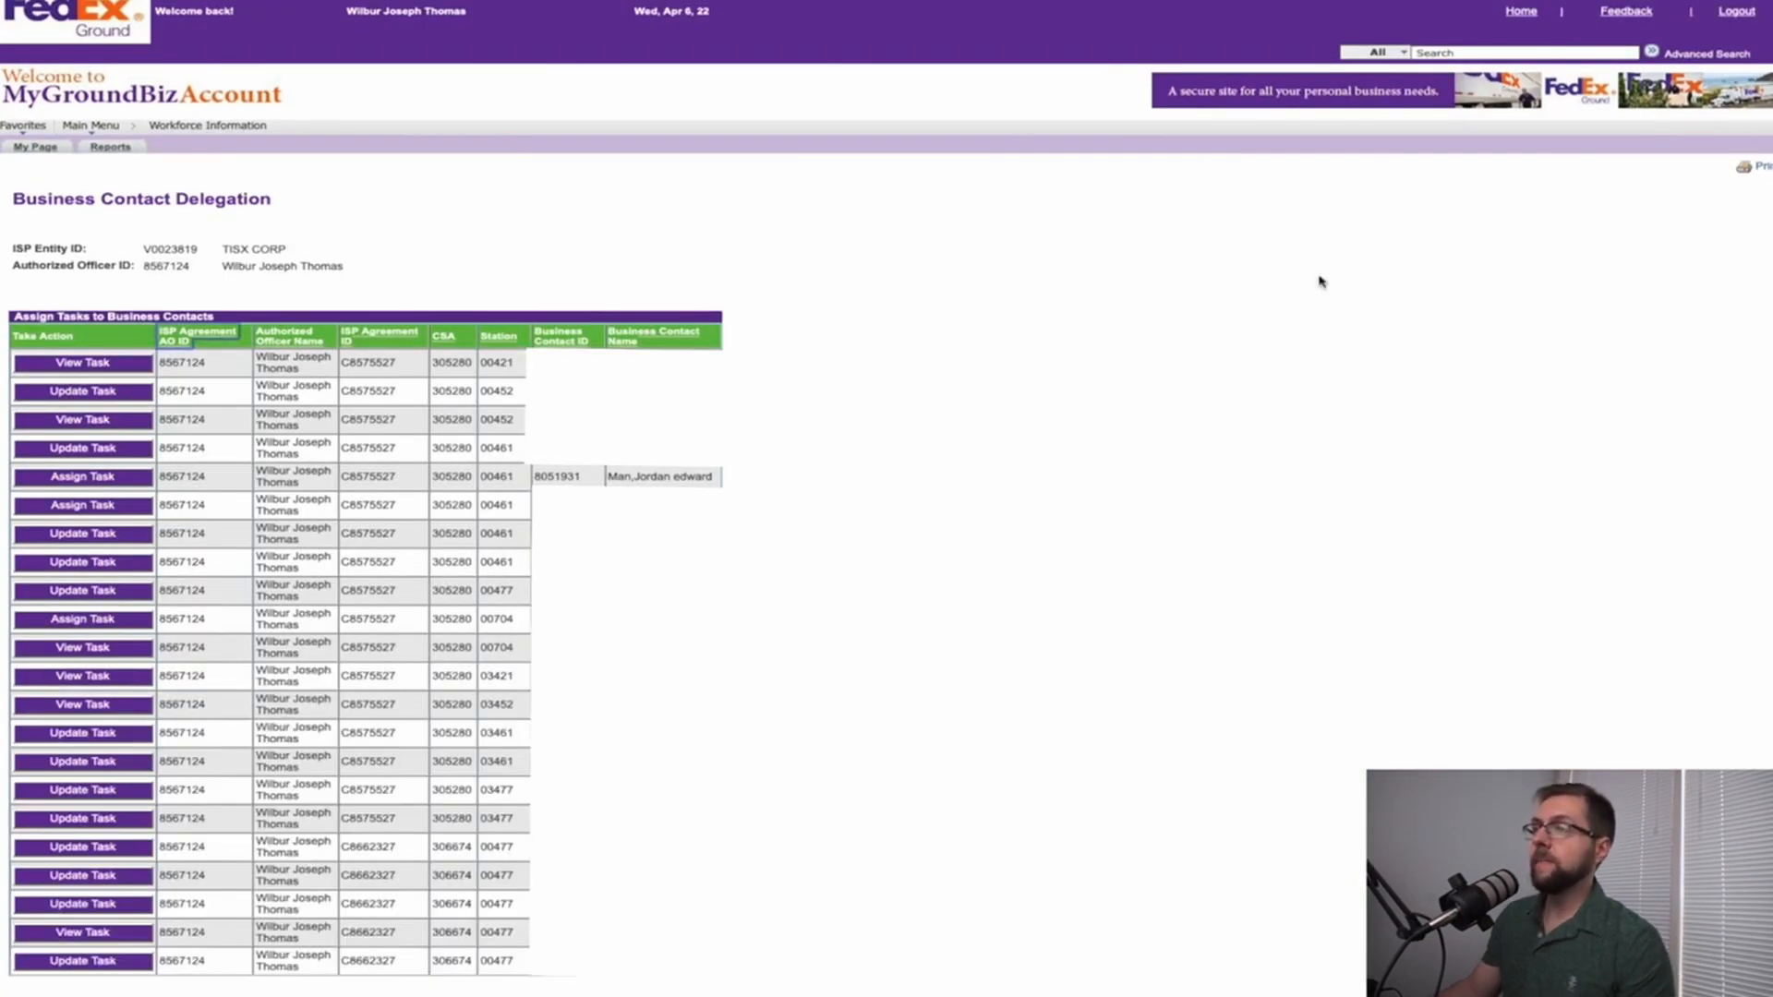
pyautogui.moveTo(1024, 505)
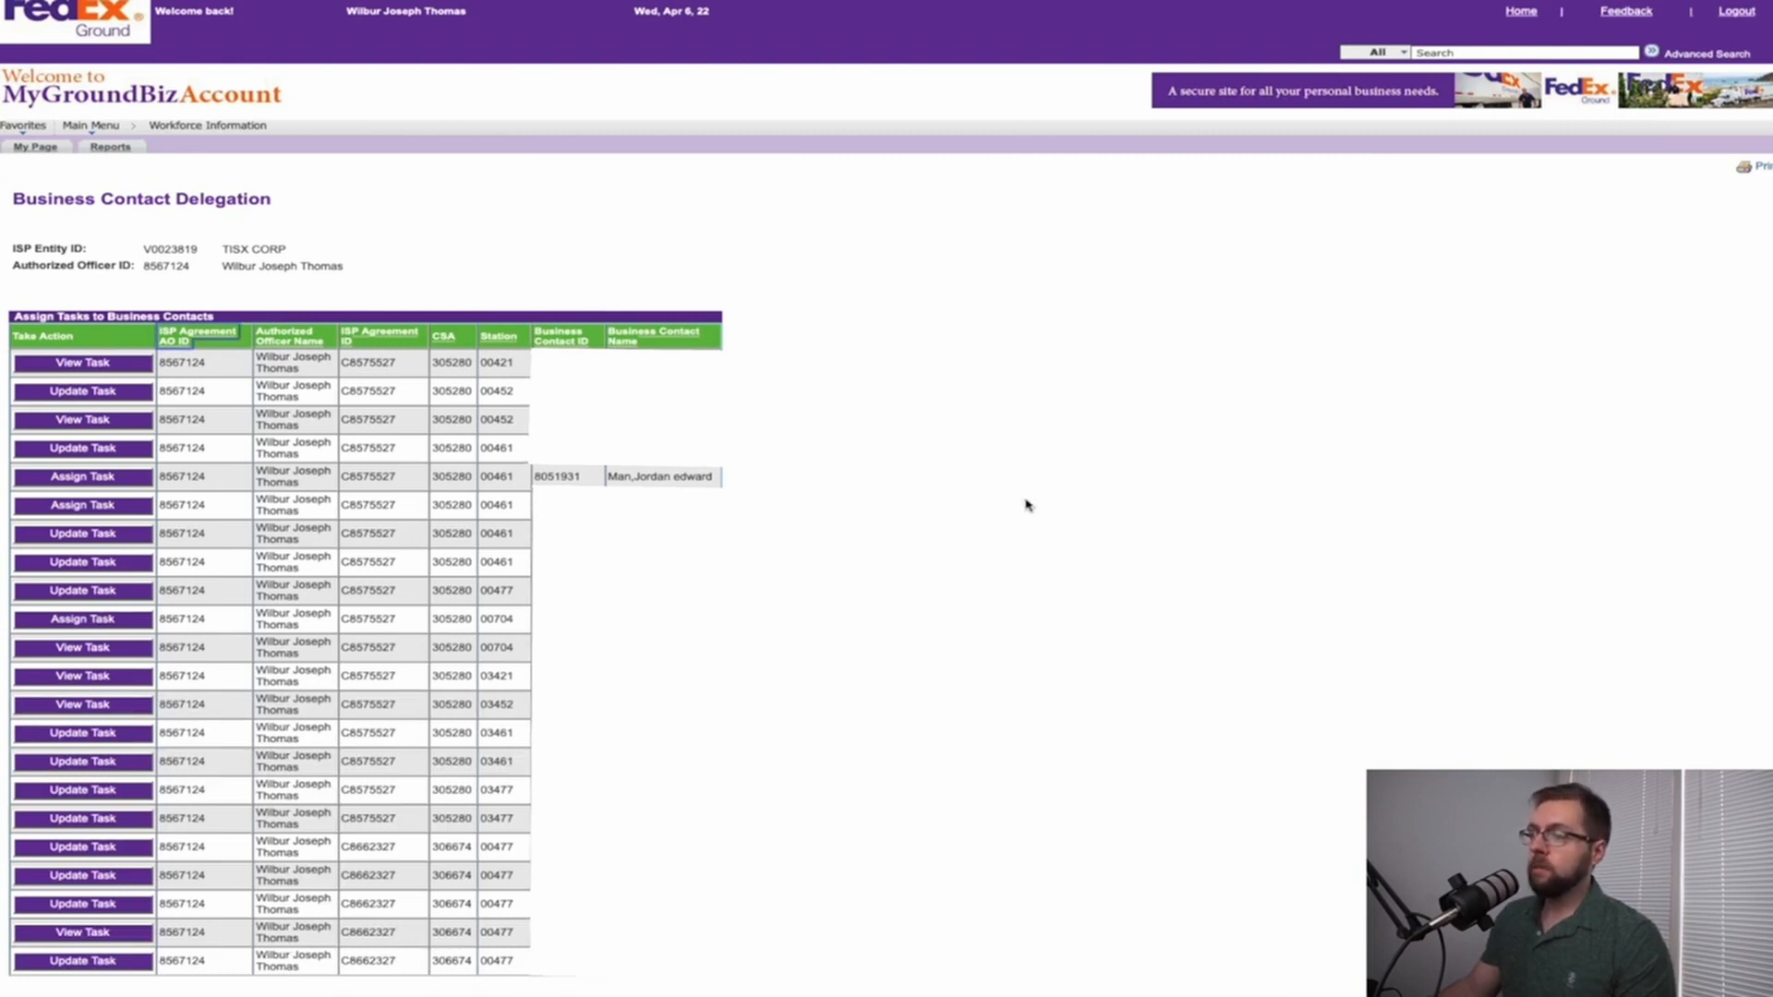
pyautogui.moveTo(809, 832)
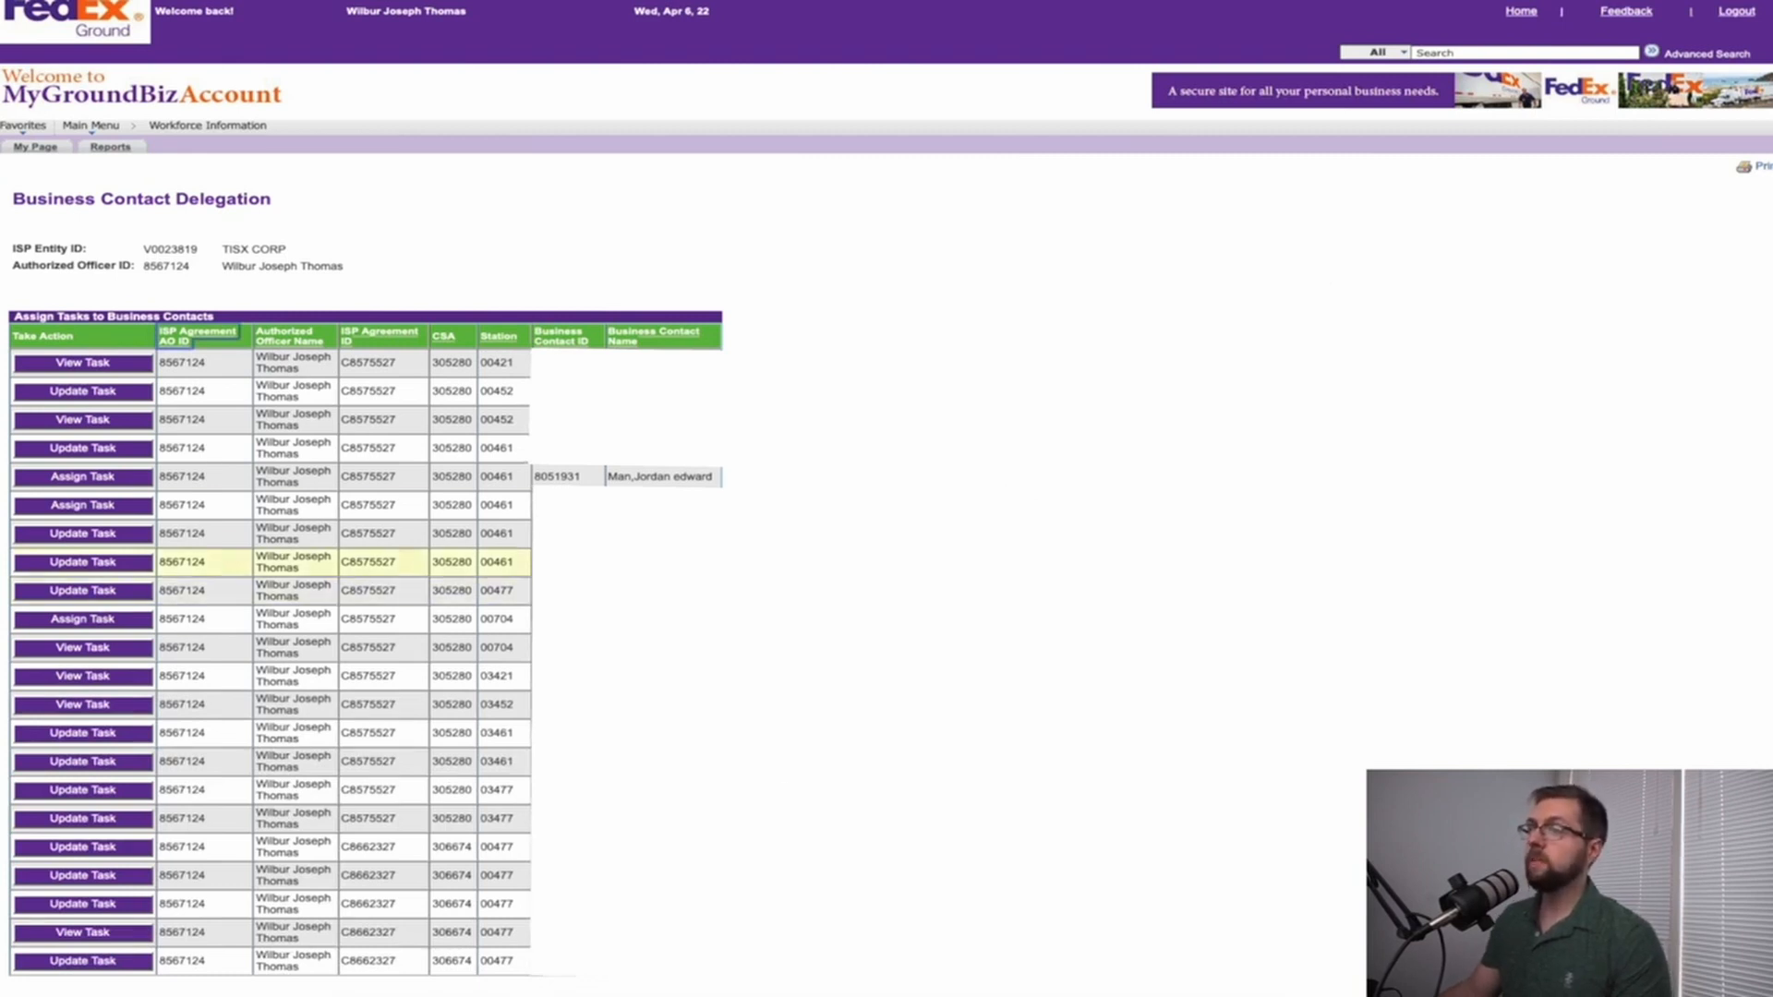
pyautogui.click(81, 477)
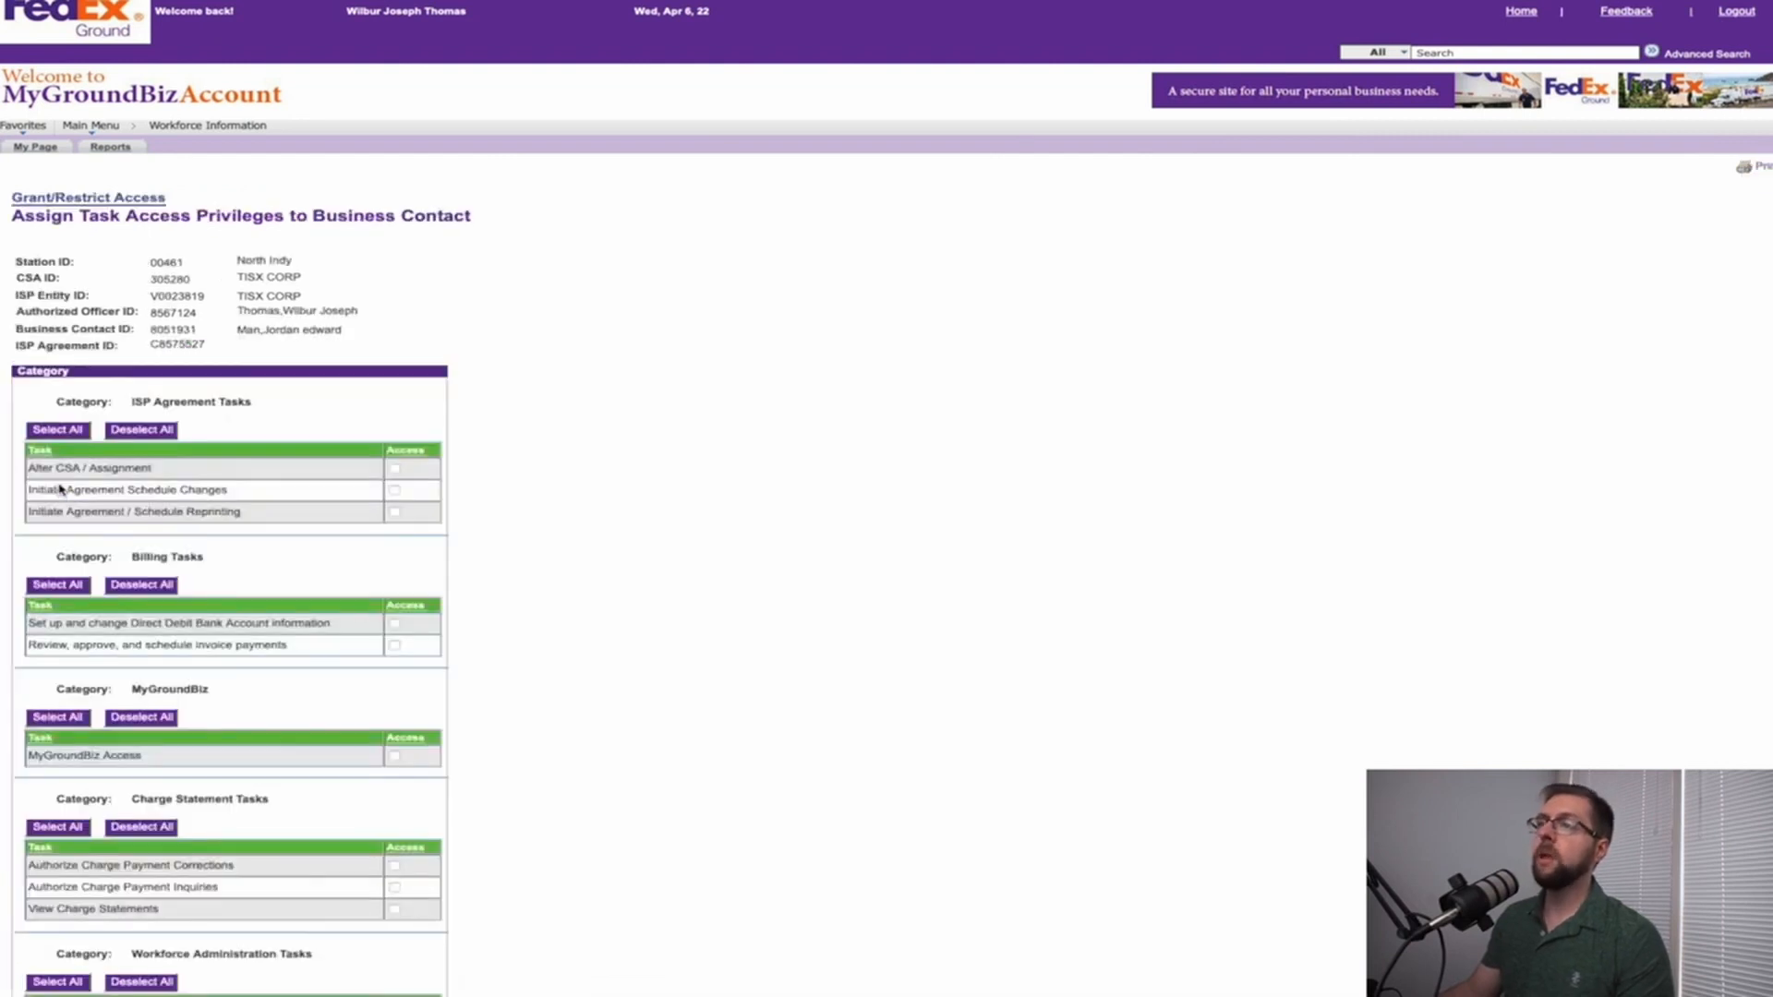
# Step: Grant CPC, Fuel Tax and Model Coordination message access, save, and return home
pyautogui.scroll(-3)
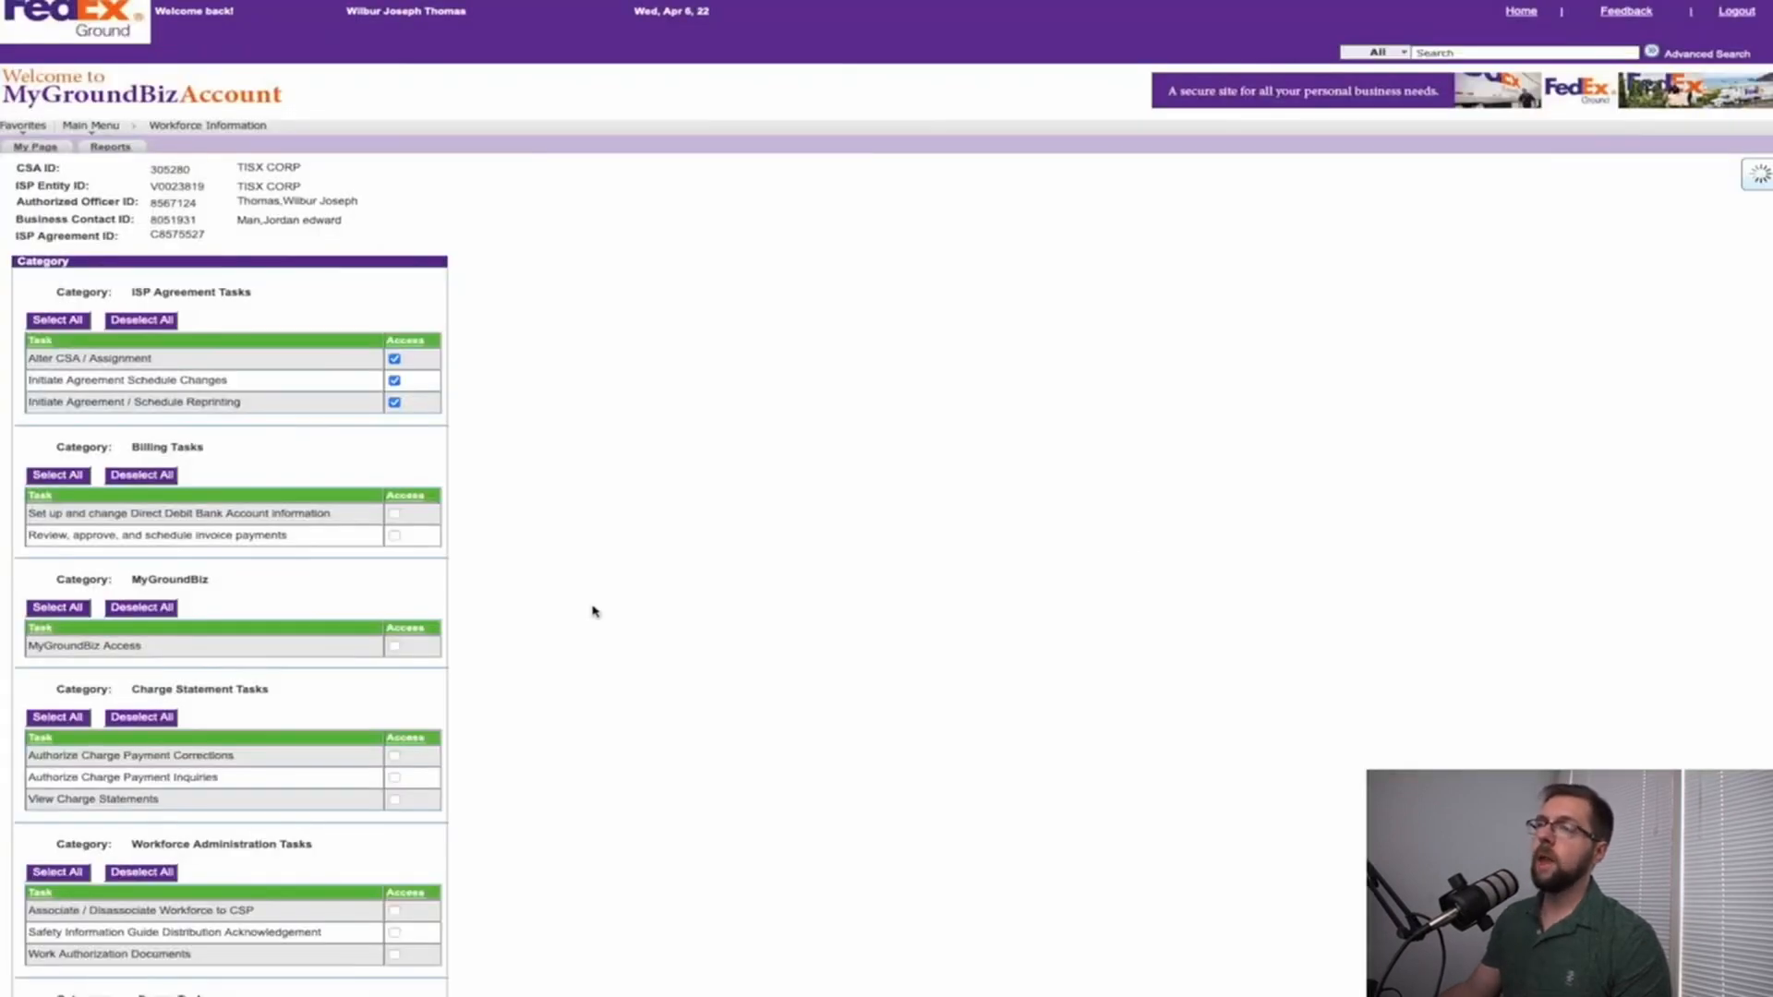
pyautogui.scroll(-3)
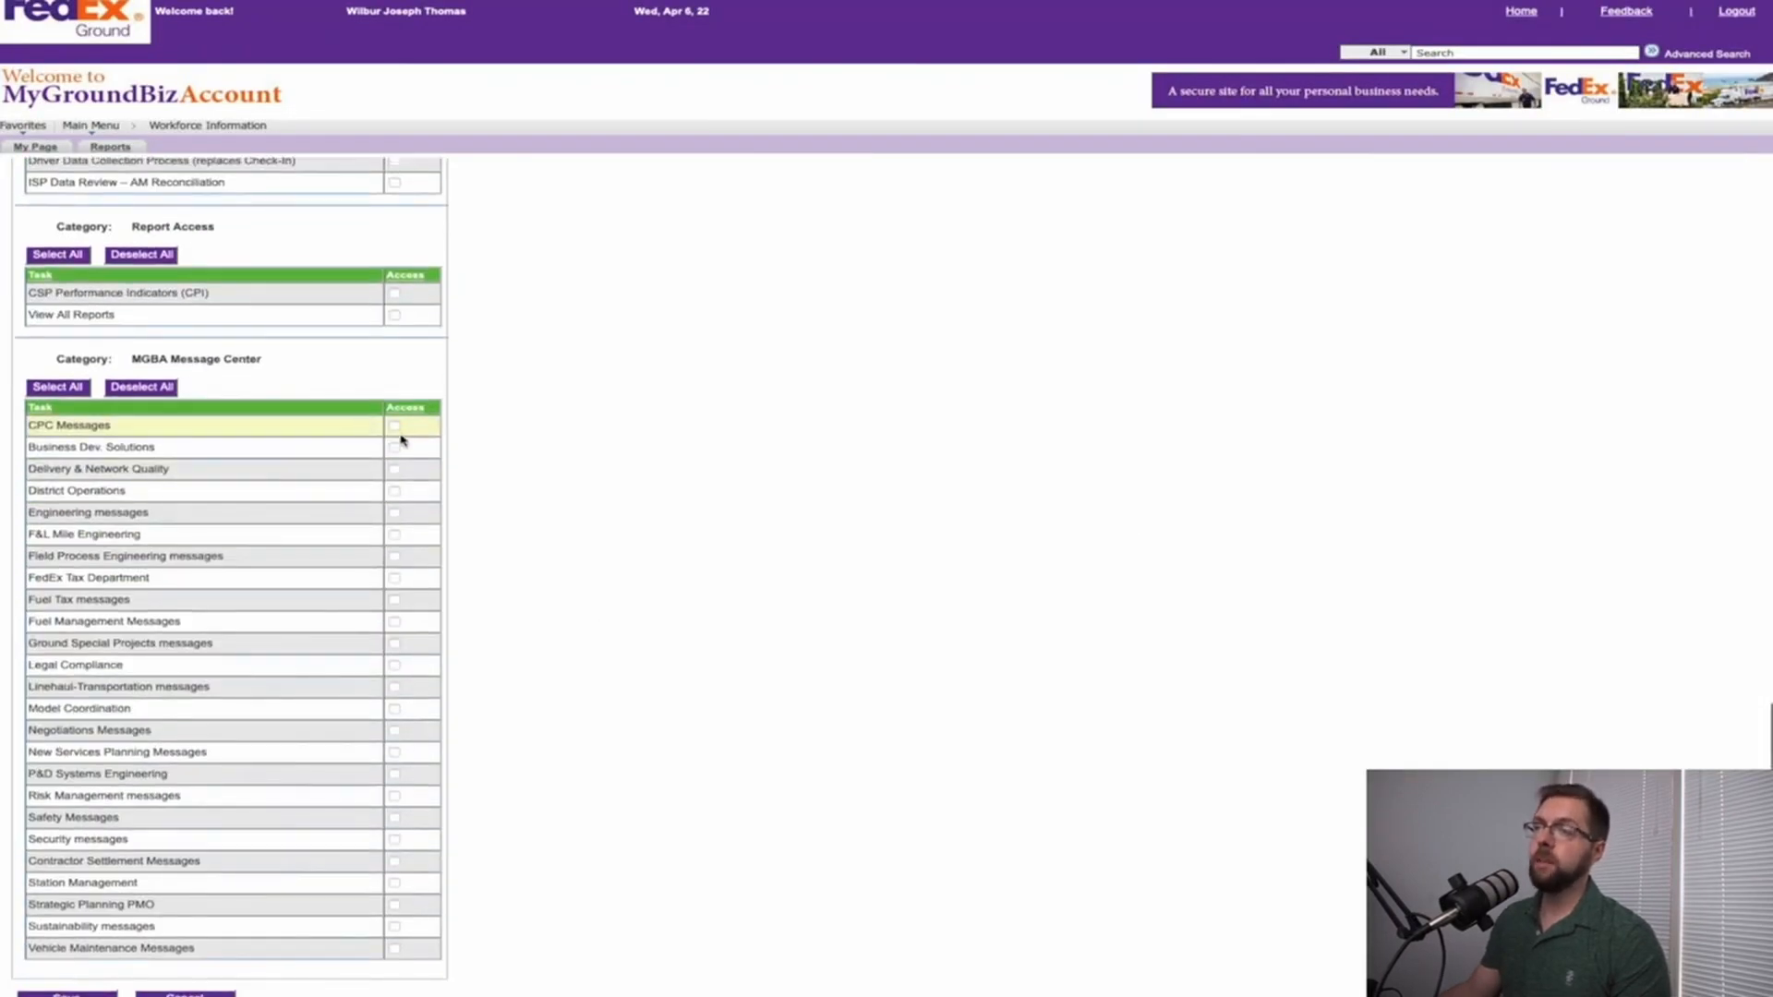
pyautogui.click(393, 425)
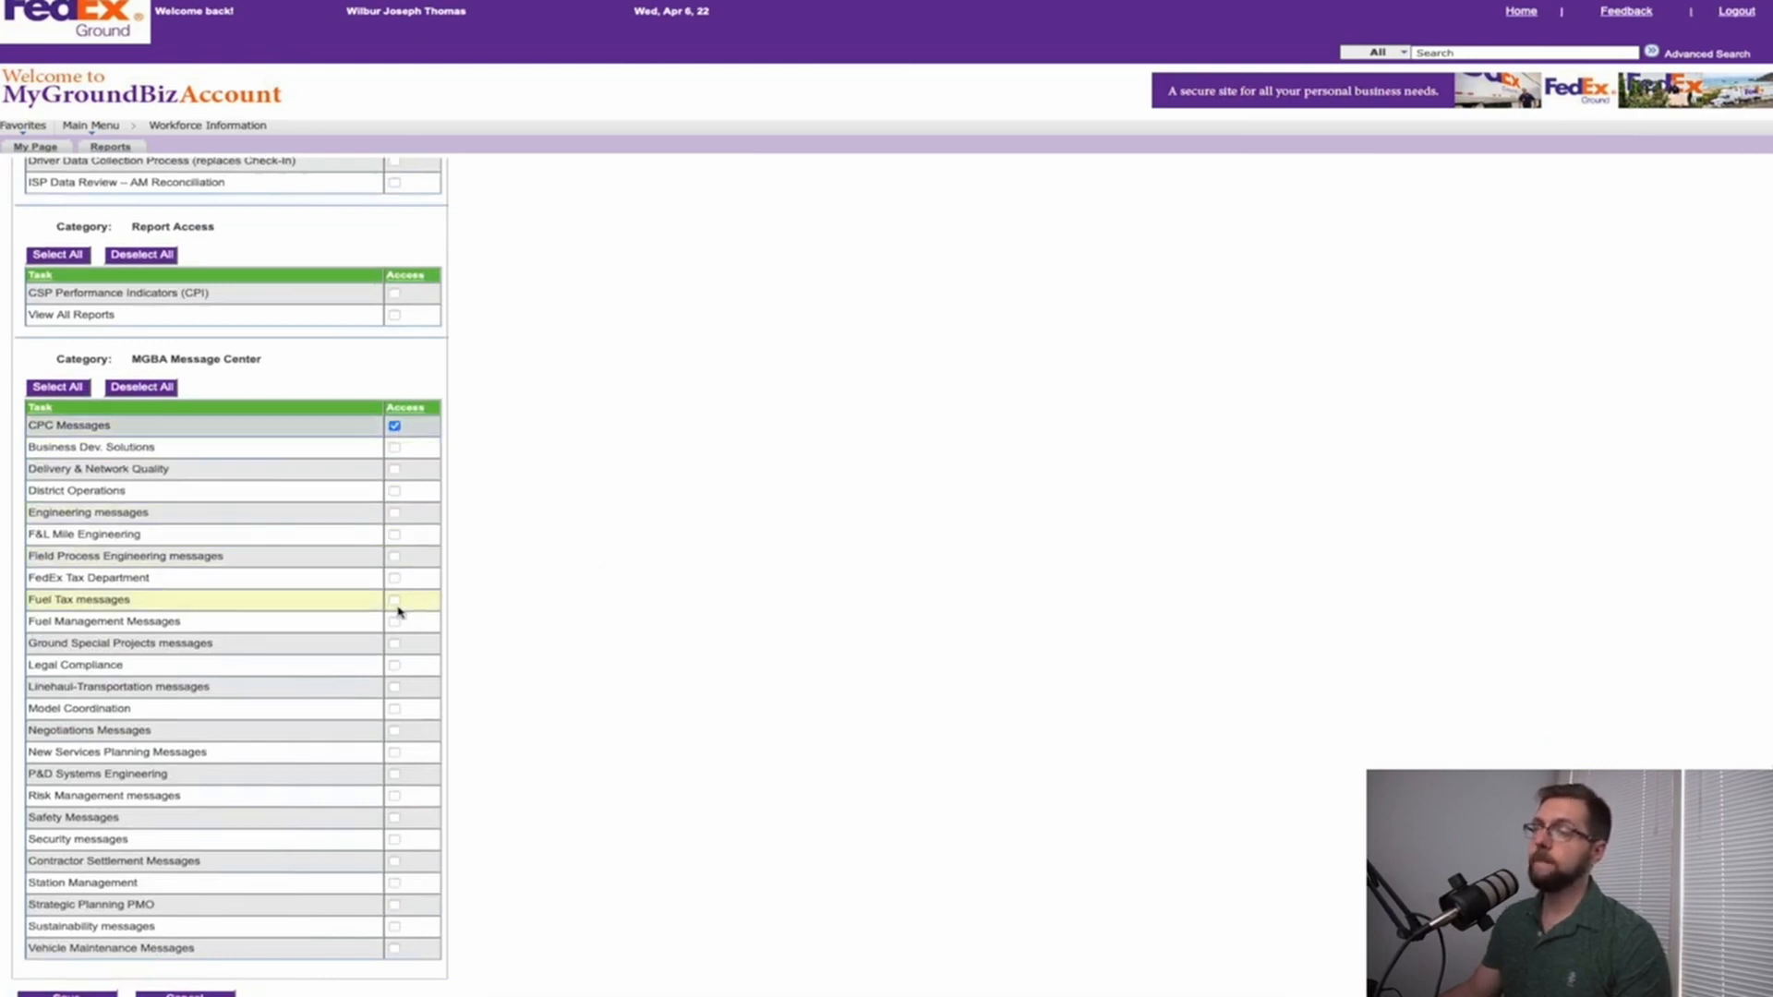
pyautogui.scroll(3)
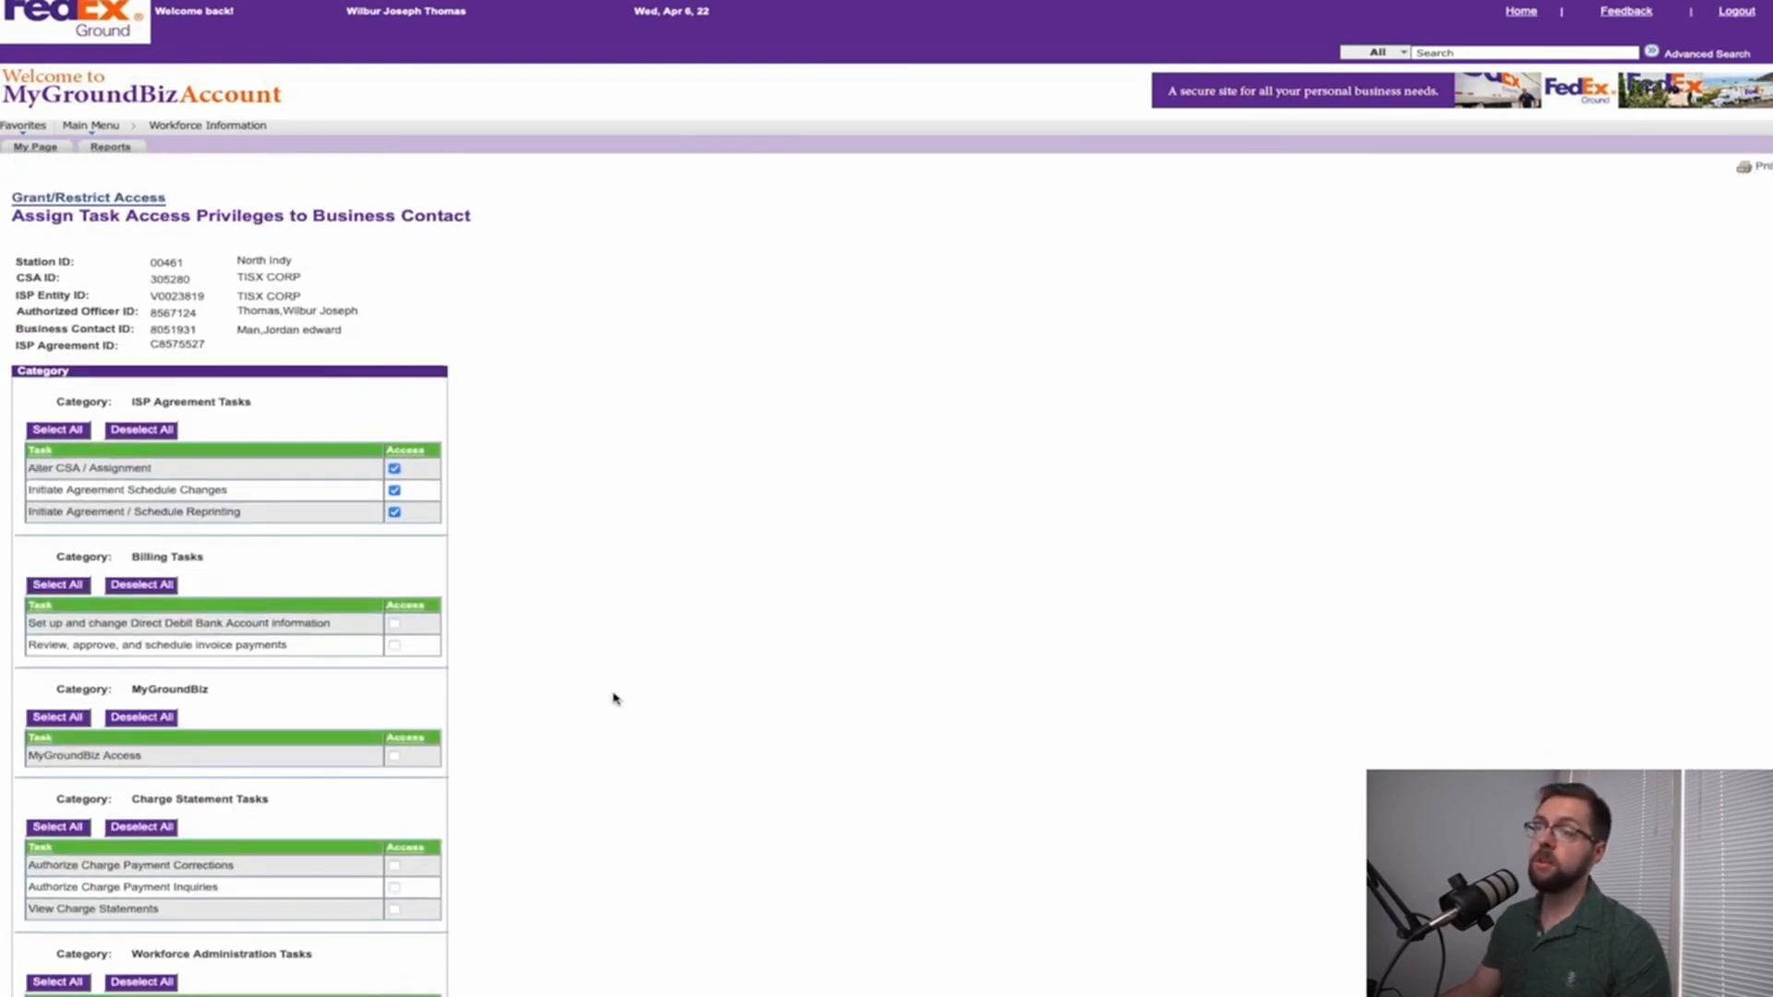
pyautogui.scroll(-3)
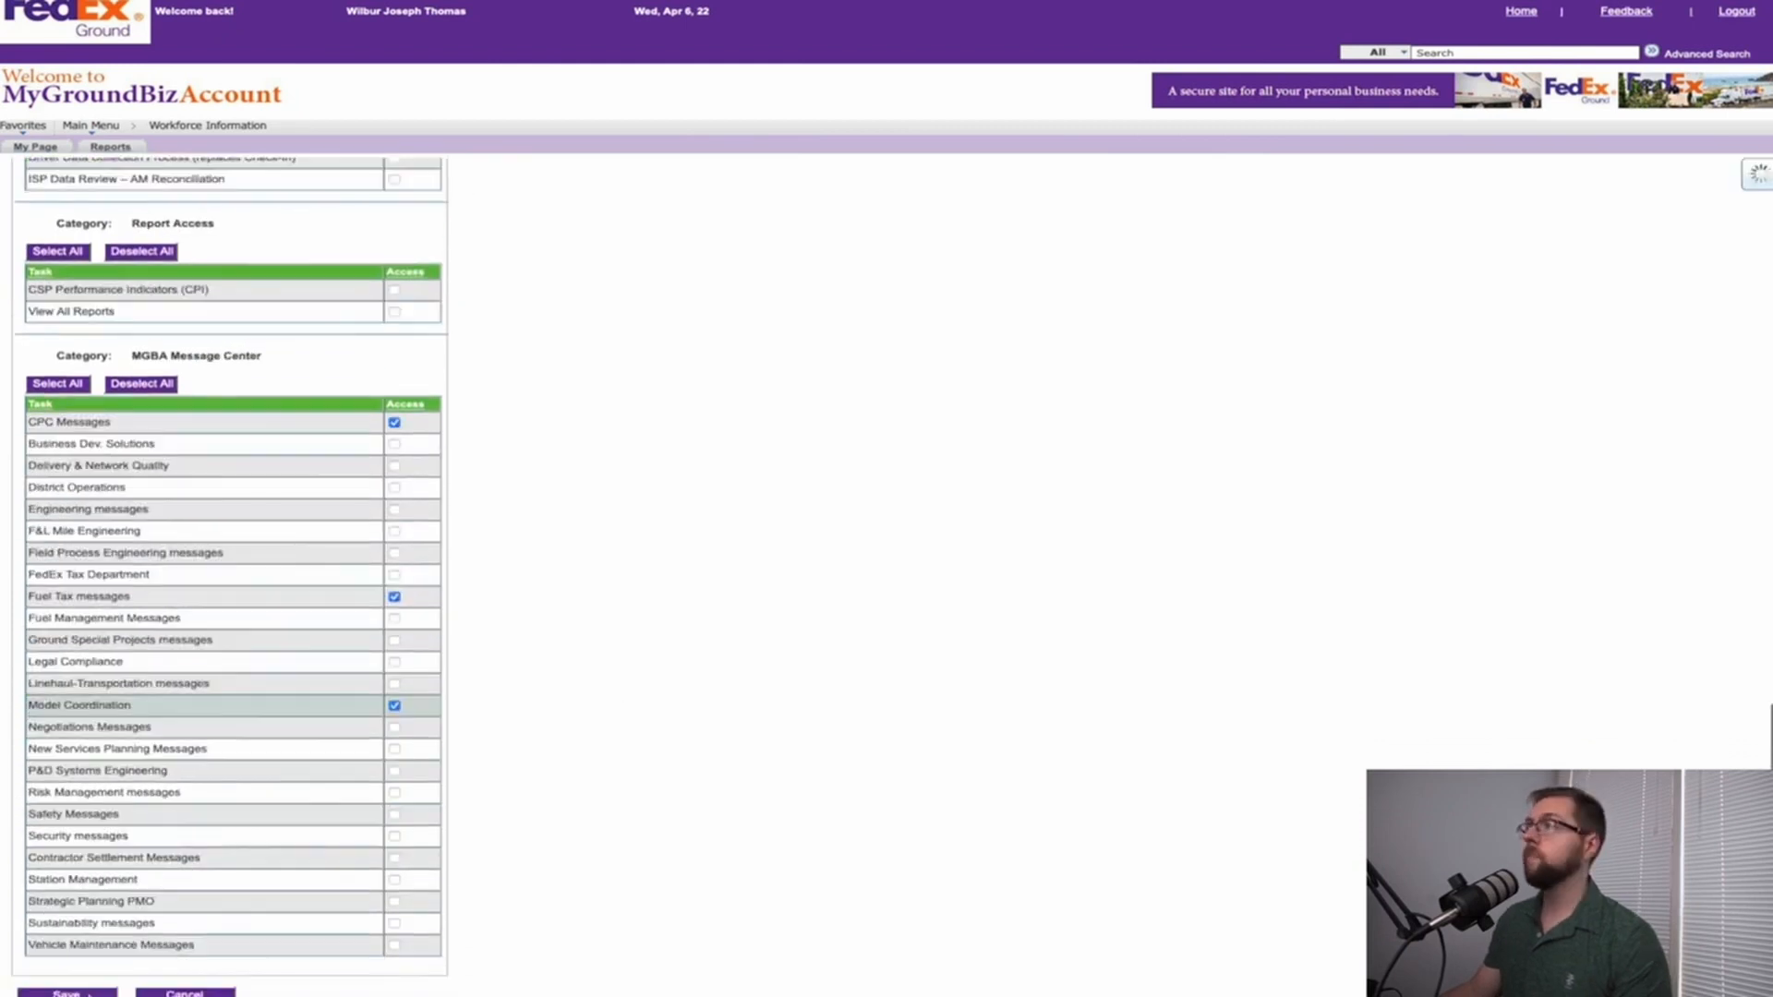
pyautogui.click(64, 993)
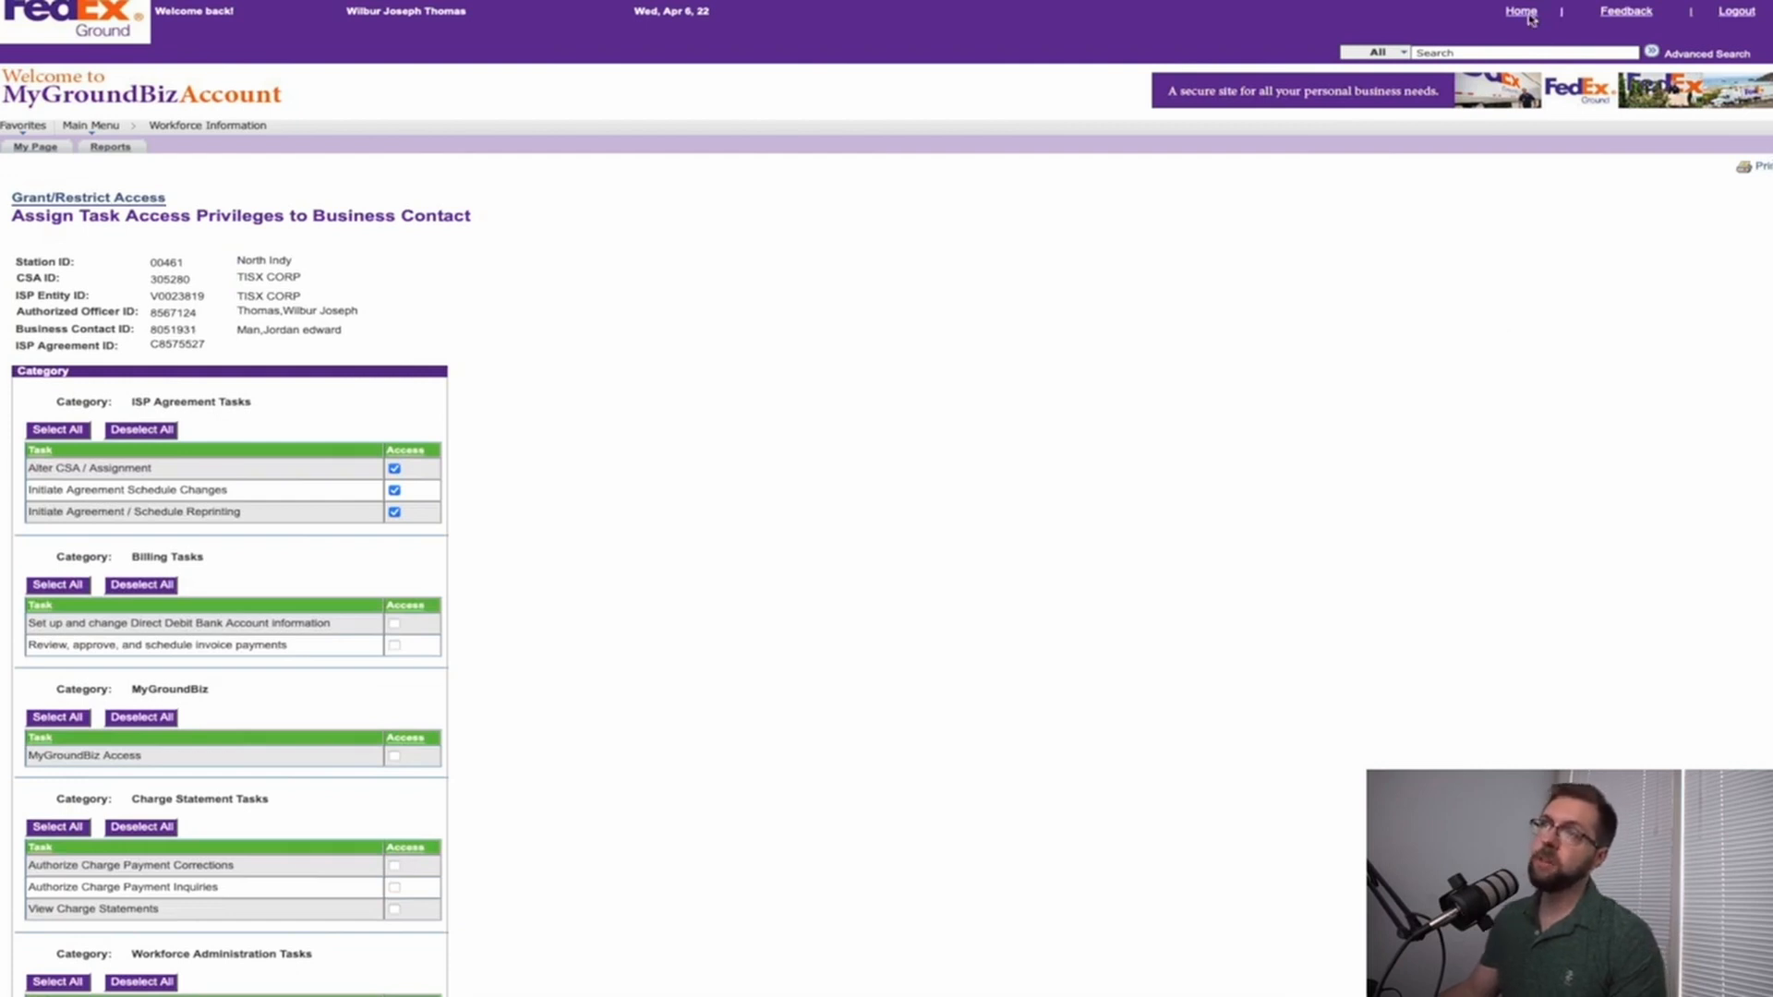
pyautogui.moveTo(1425, 66)
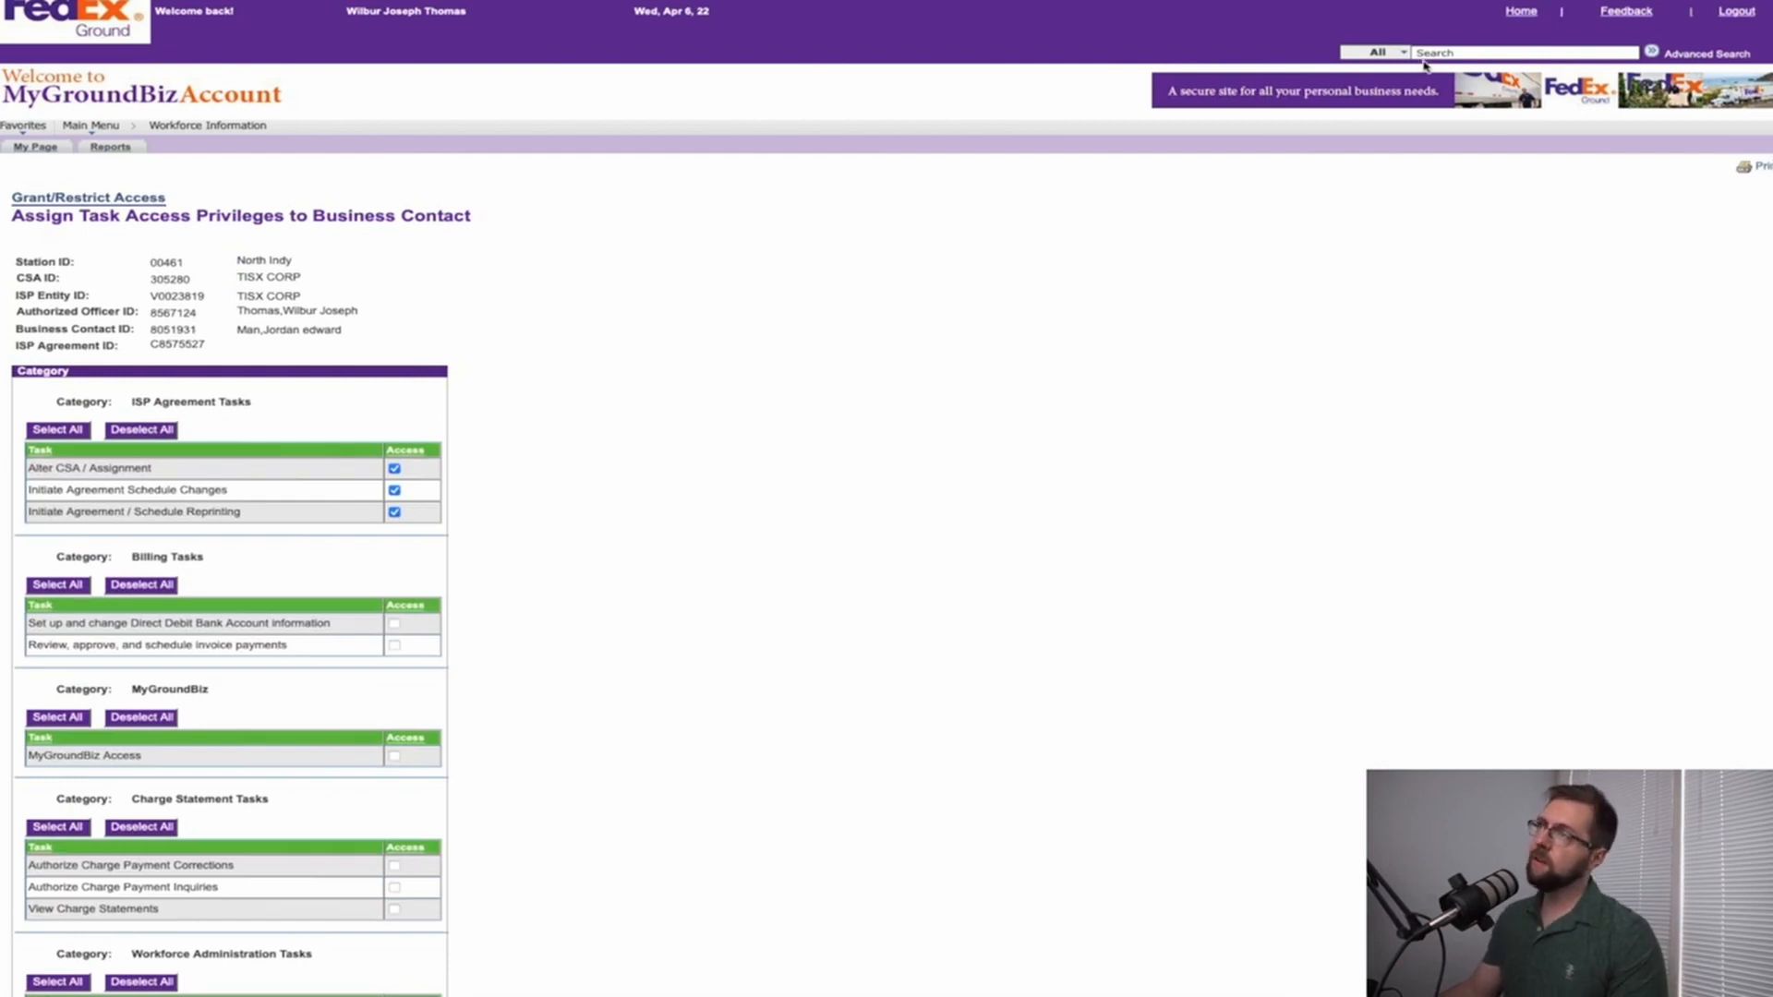
pyautogui.click(34, 146)
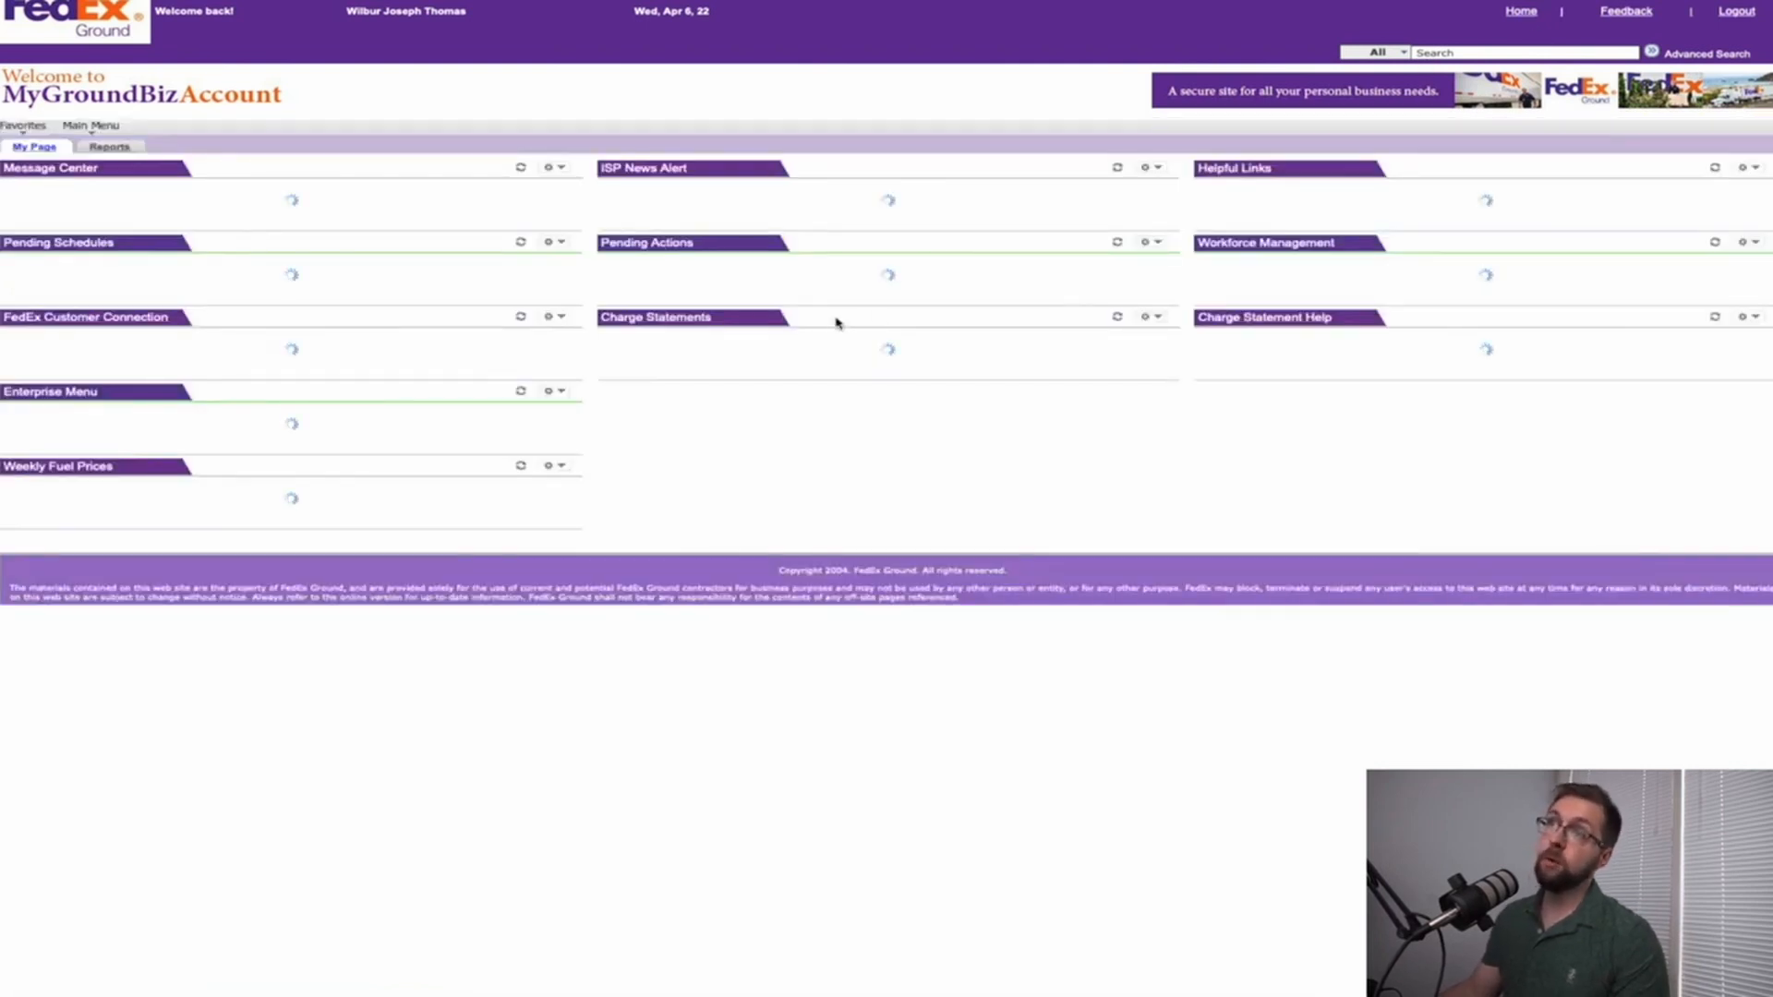